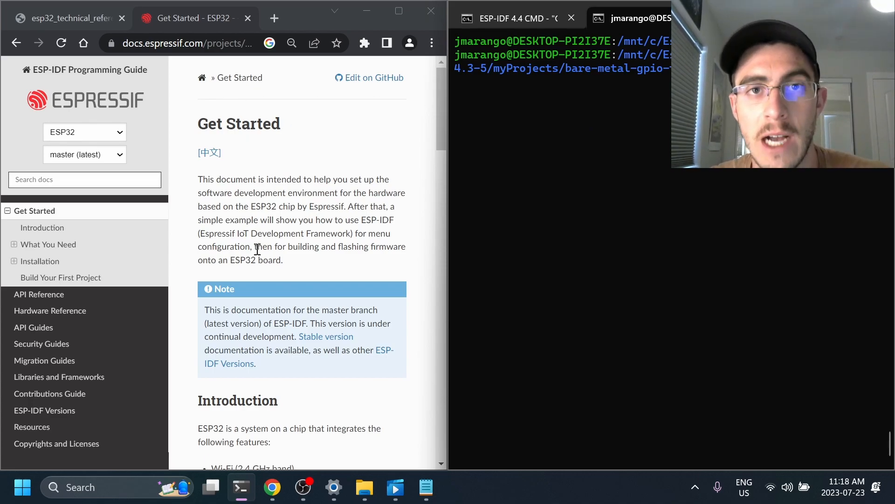
pyautogui.moveTo(324, 184)
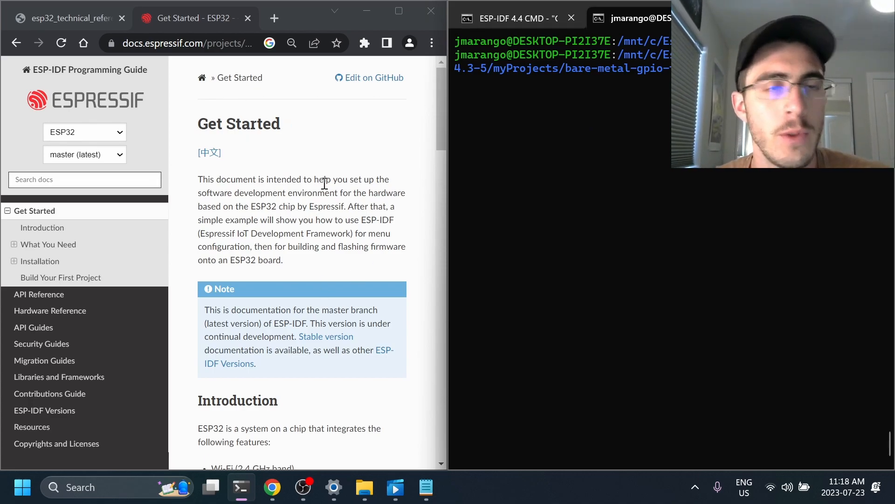
# Switch to the ESP32 technical reference PDF and scroll its contents to chapter 4, IO_MUX and GPIO Matrix
pyautogui.click(63, 18)
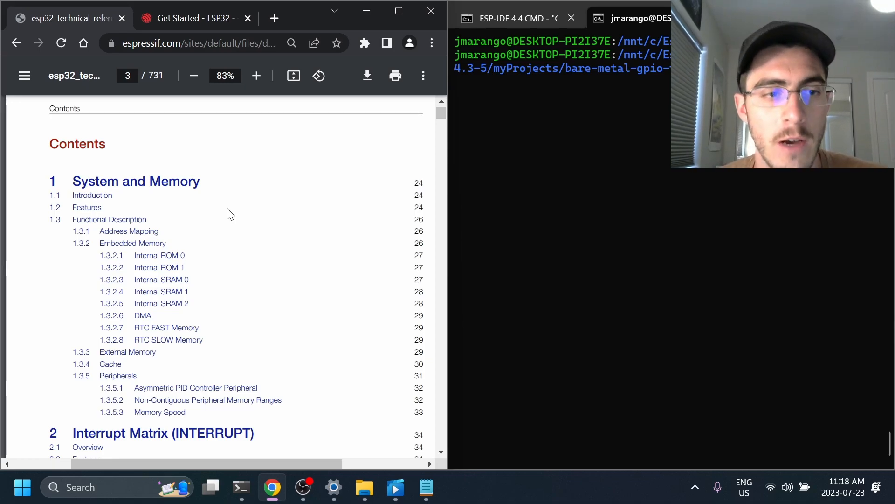
pyautogui.scroll(-3)
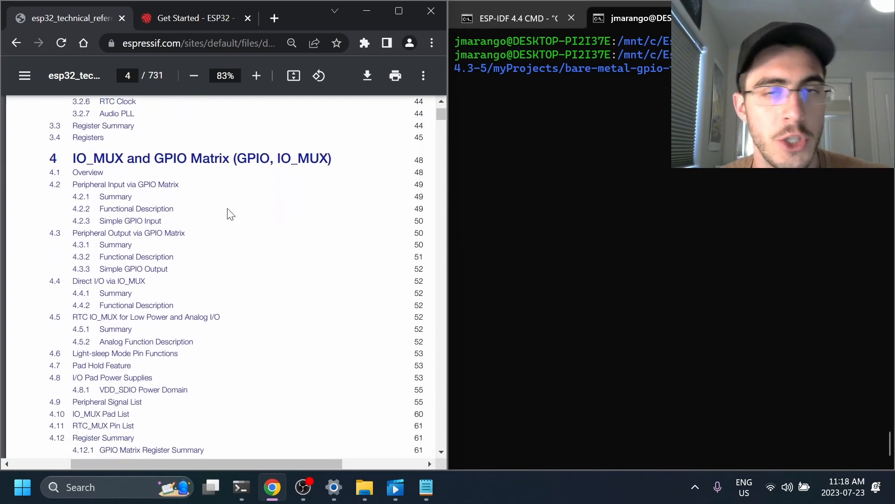
pyautogui.scroll(-3)
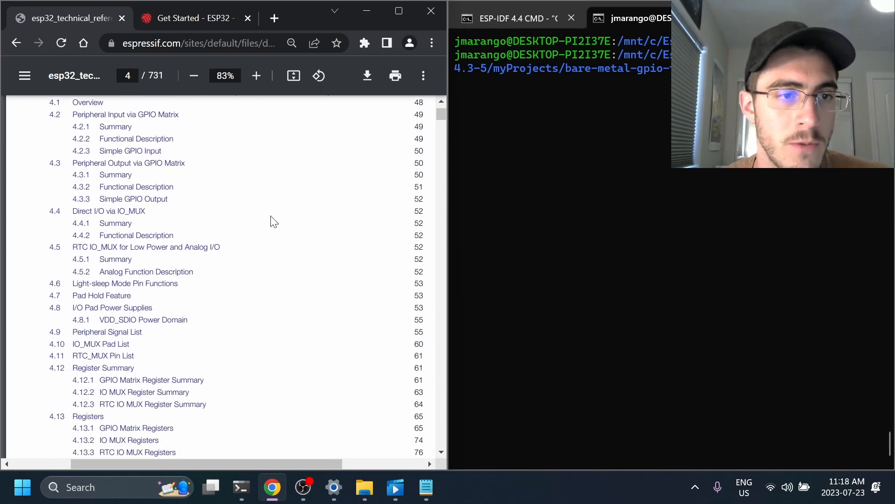
pyautogui.moveTo(162, 203)
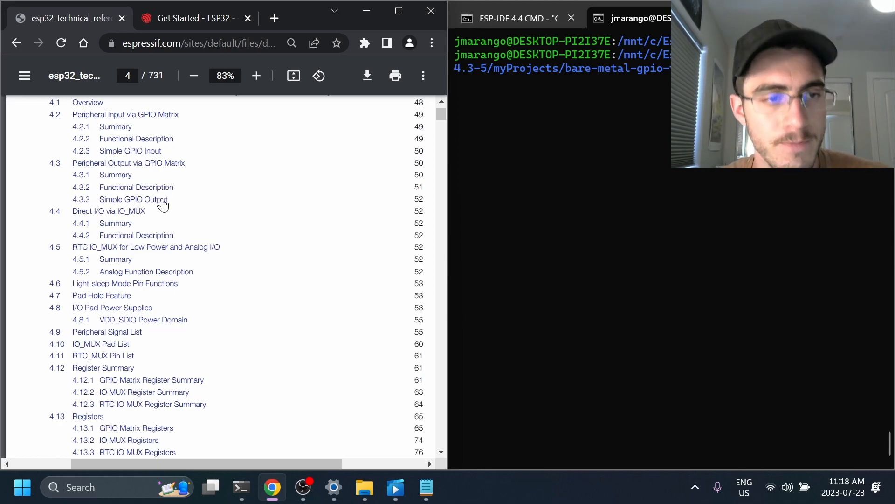
# Jump to 4.3.3 Simple GPIO Output, search GPIO_OUT_DATA, and select the GPIO 0-31 output register entry
pyautogui.click(130, 199)
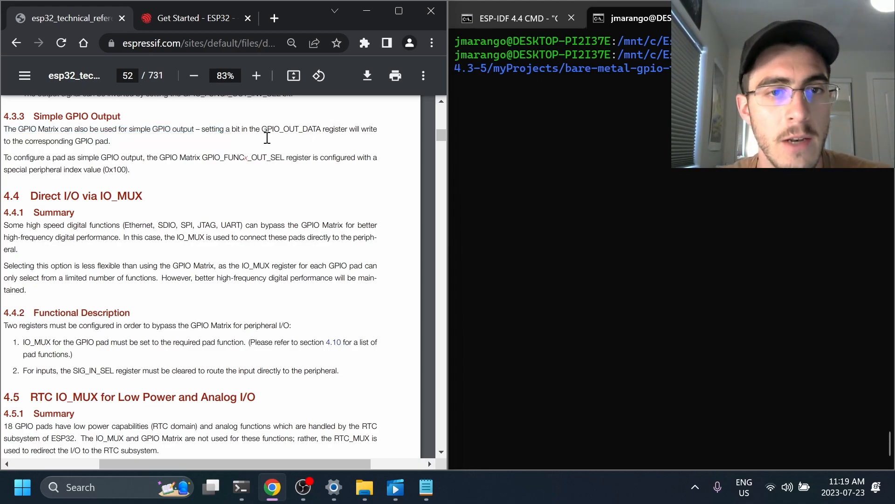
pyautogui.write('GPIO_OUT_DATA')
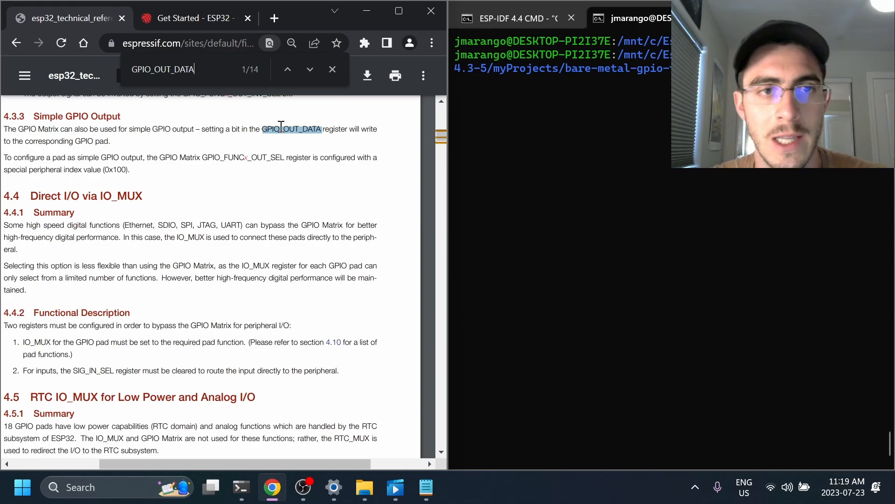
pyautogui.click(310, 69)
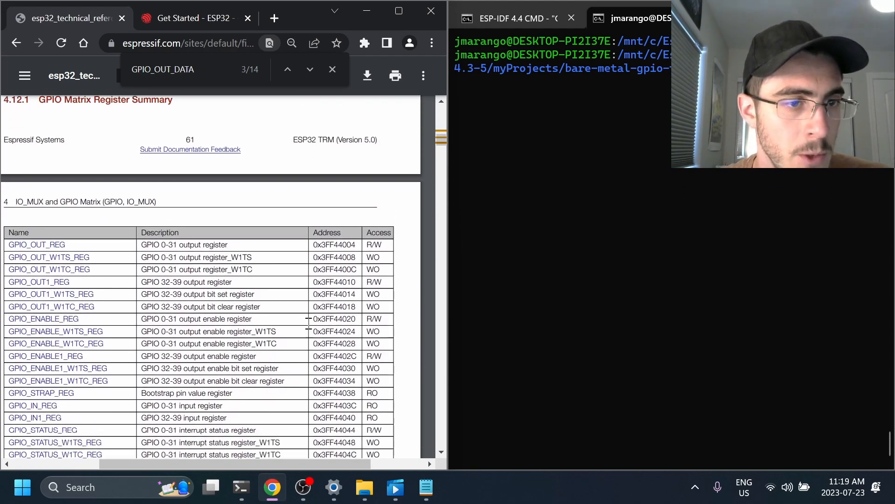
pyautogui.scroll(-3)
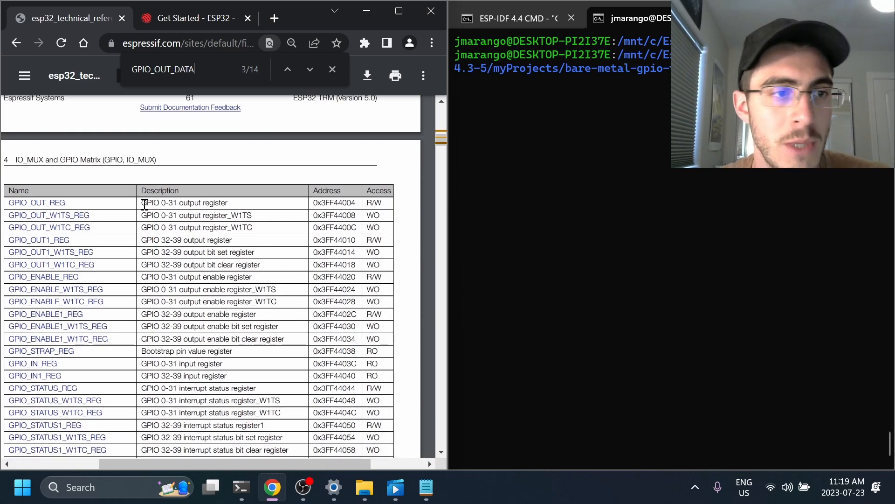
pyautogui.scroll(-3)
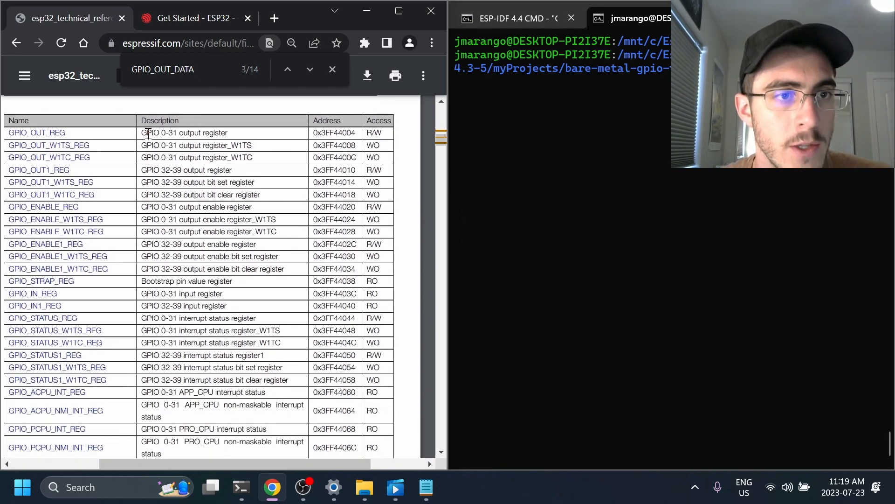
pyautogui.doubleClick(184, 132)
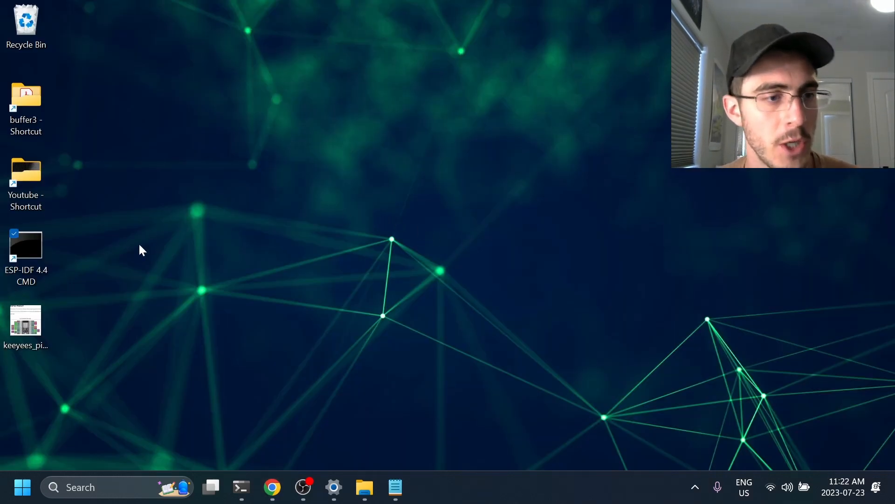
# Open the ESP-IDF 4.4 prompt, cd into myProjects, and list idf.py's available commands
pyautogui.doubleClick(25, 247)
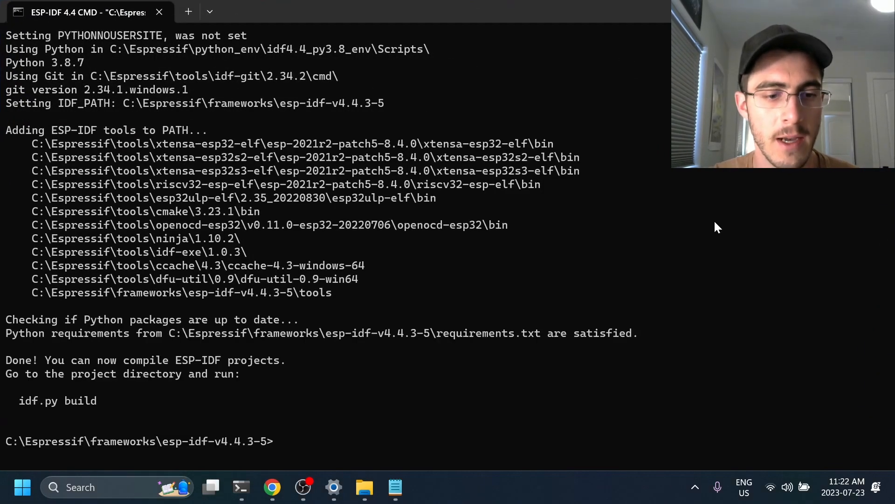
pyautogui.write('dir')
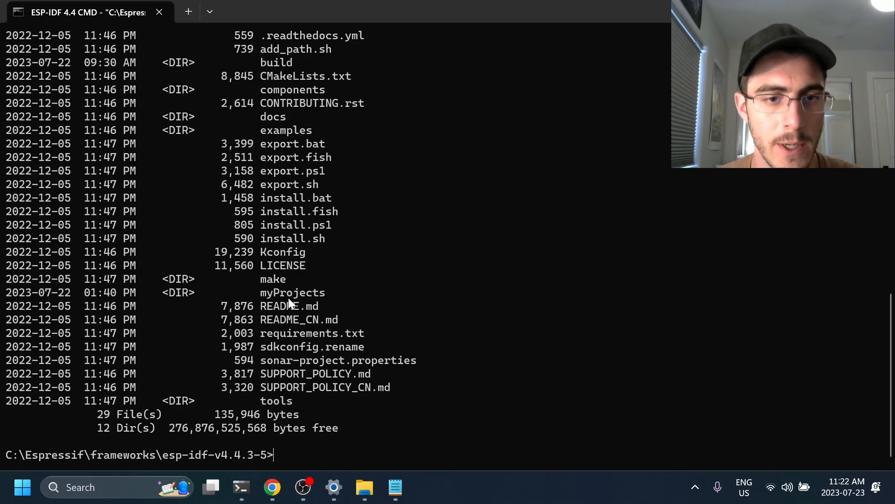
pyautogui.doubleClick(292, 292)
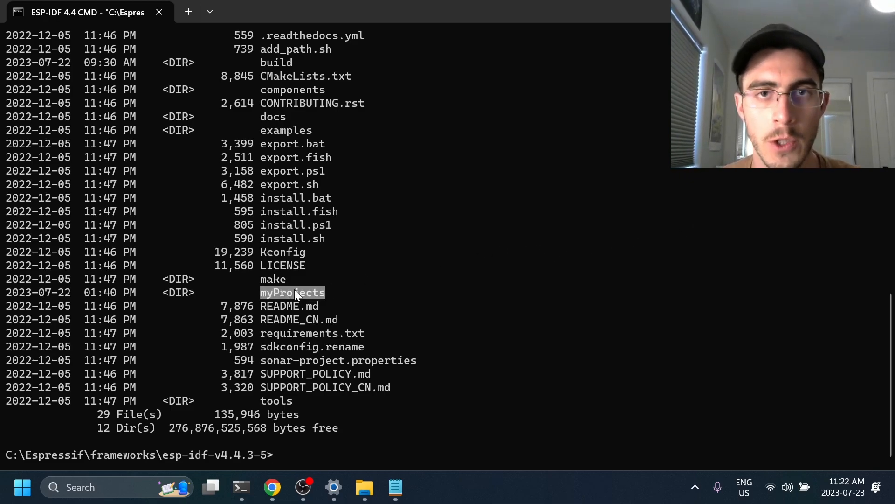
pyautogui.write('cd myProjects')
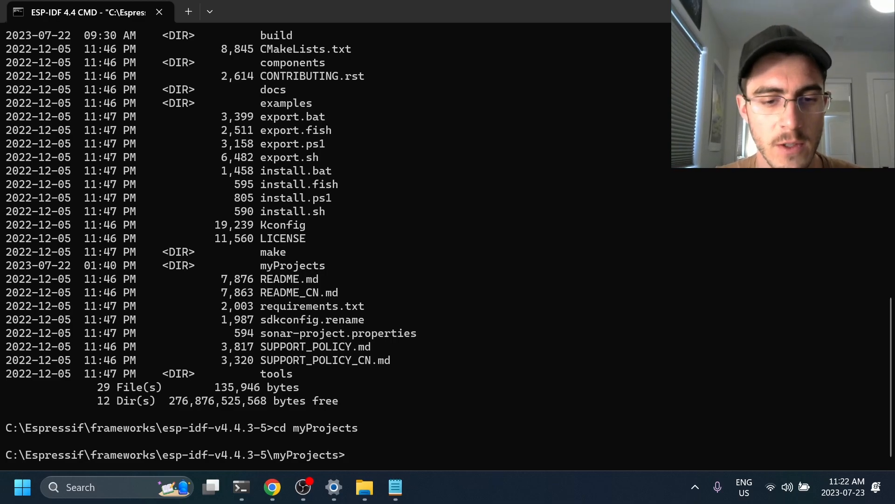
pyautogui.write('idf.')
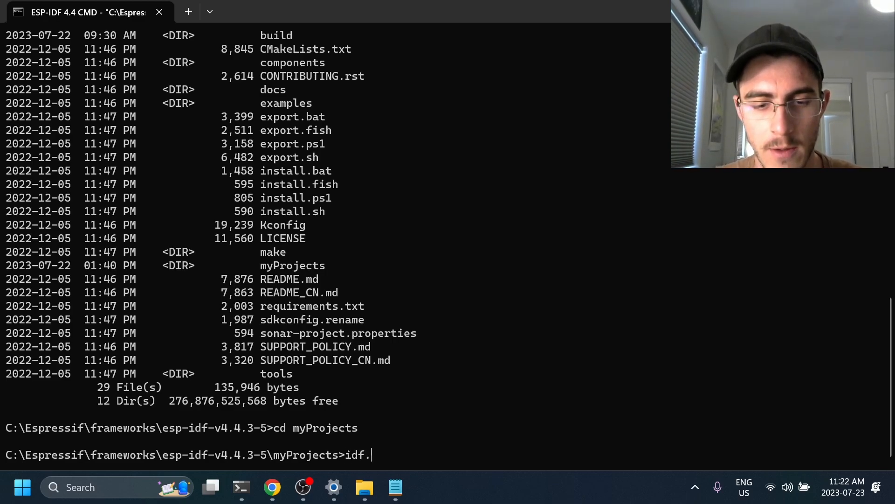
pyautogui.write('py')
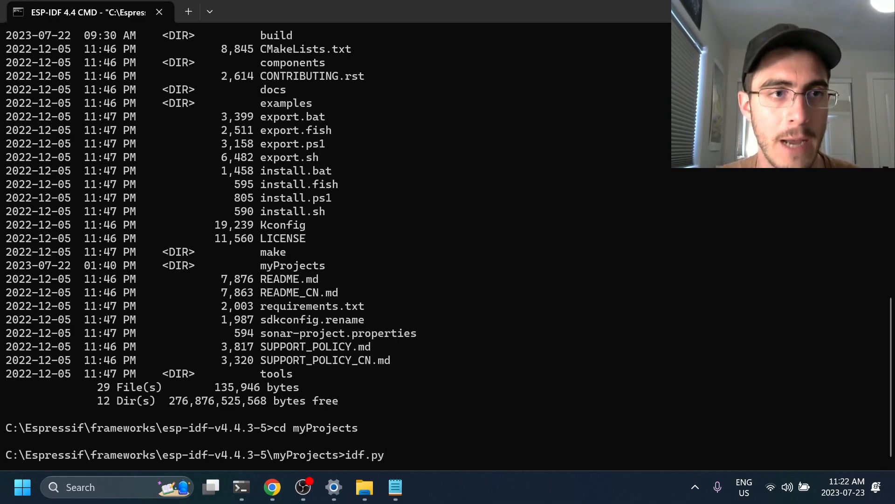
pyautogui.press('enter')
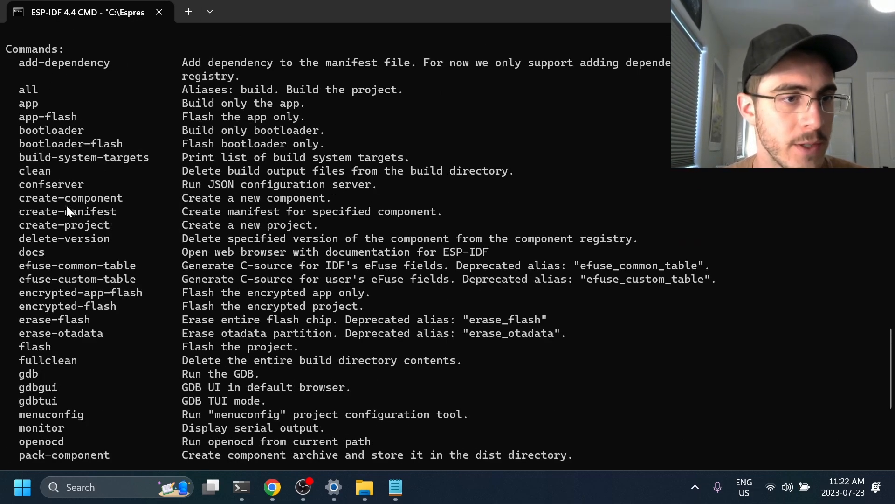
# Create the gpio-demo project with idf.py create-project and list its main folder's files
pyautogui.doubleClick(63, 224)
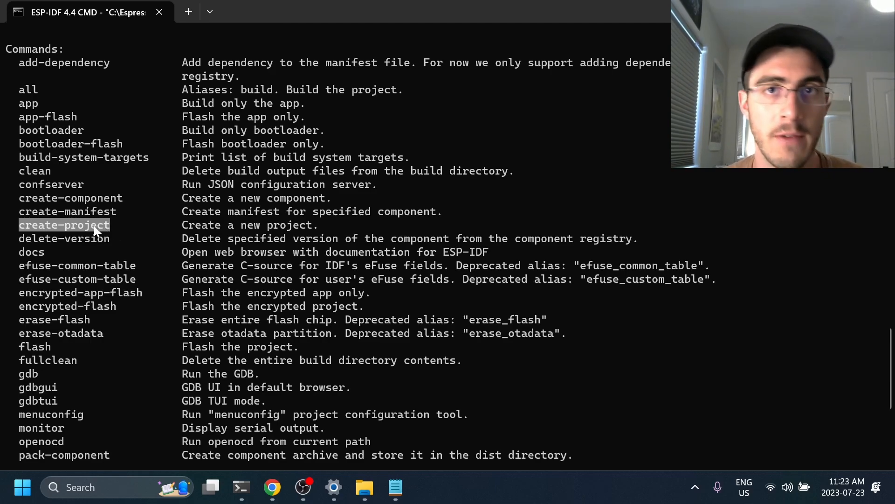
pyautogui.scroll(-3)
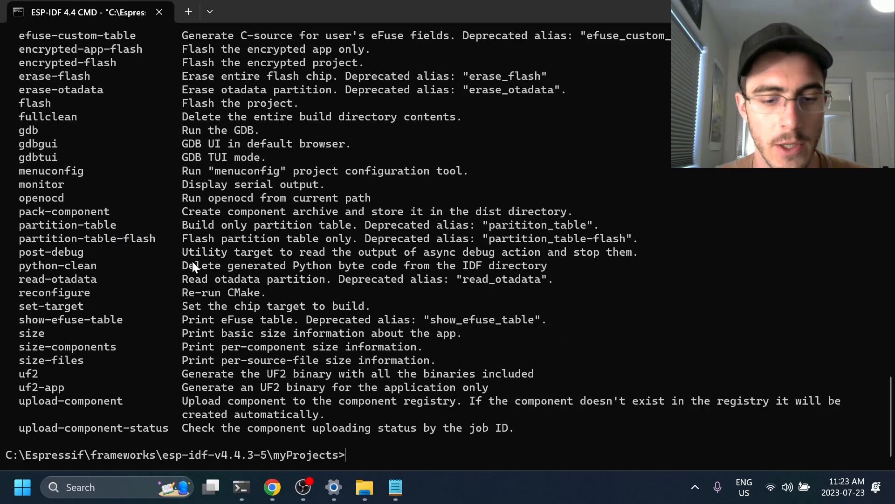
pyautogui.write('idf')
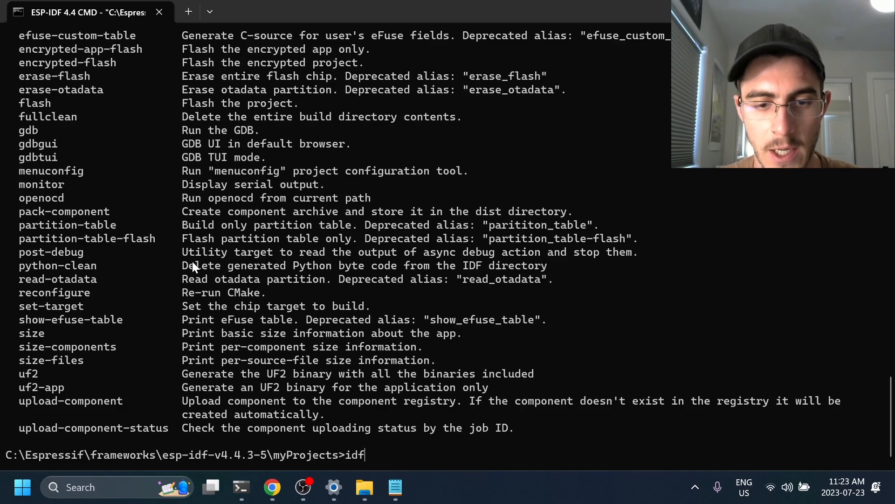
pyautogui.write('.py create-project')
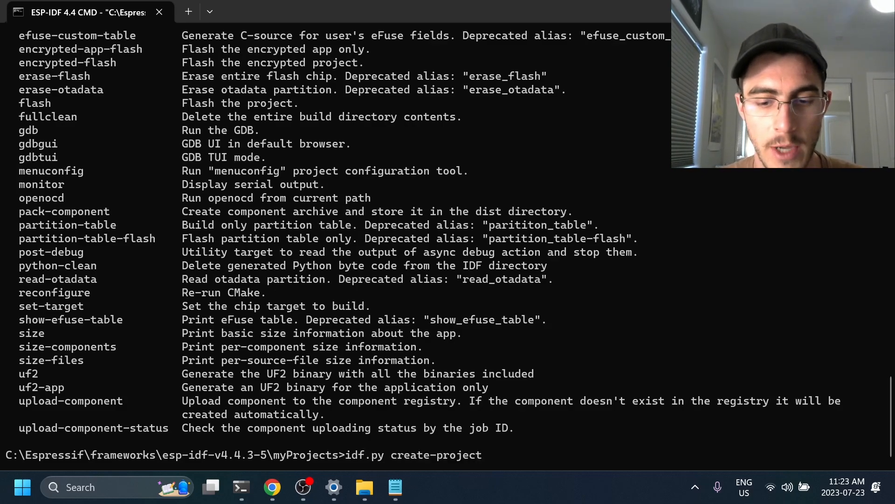
pyautogui.press('Enter')
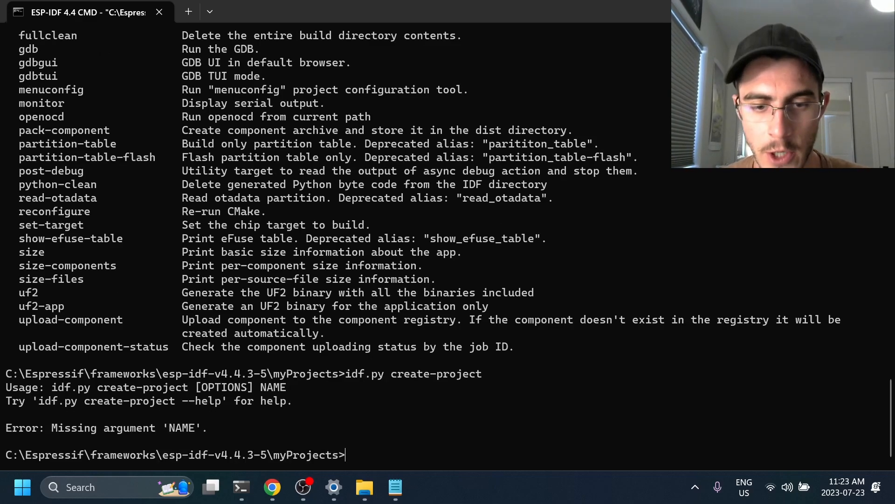
pyautogui.write('idf.py create-project')
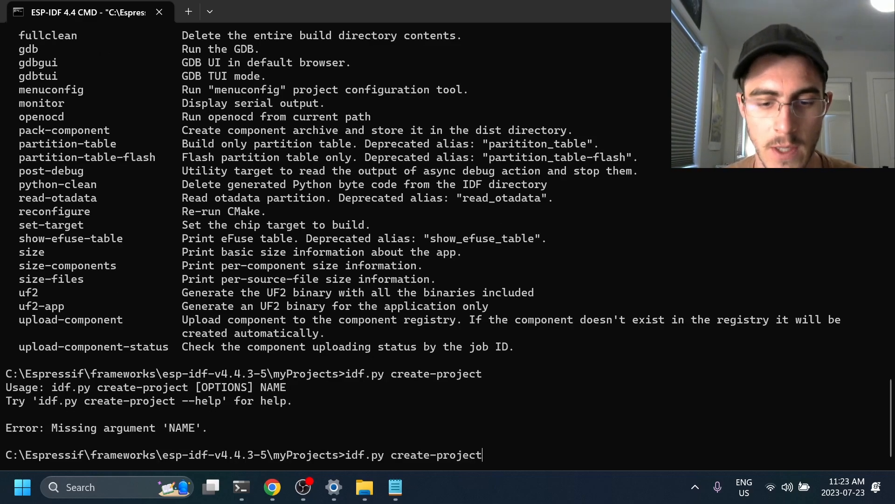
pyautogui.write('gpio')
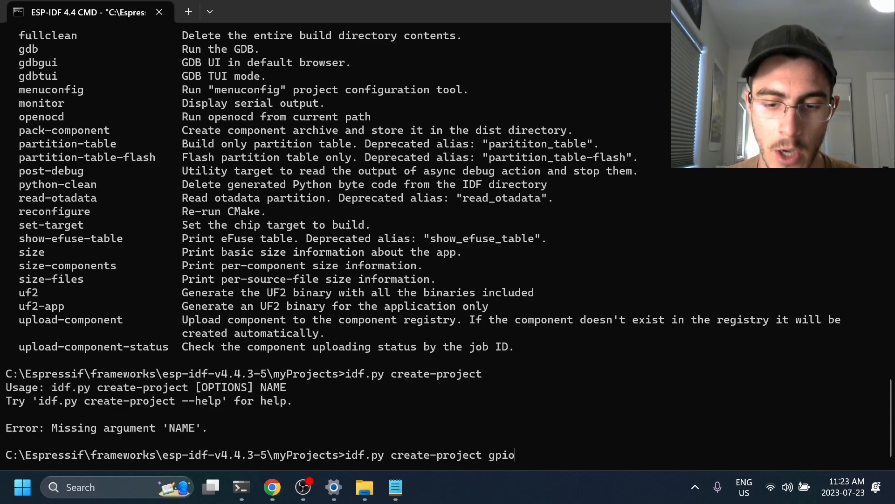
pyautogui.write('-demo')
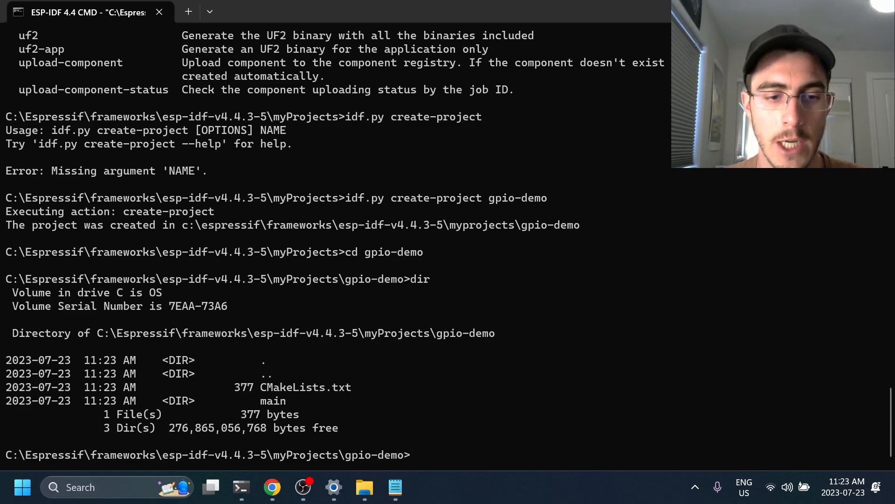
pyautogui.write('cd a')
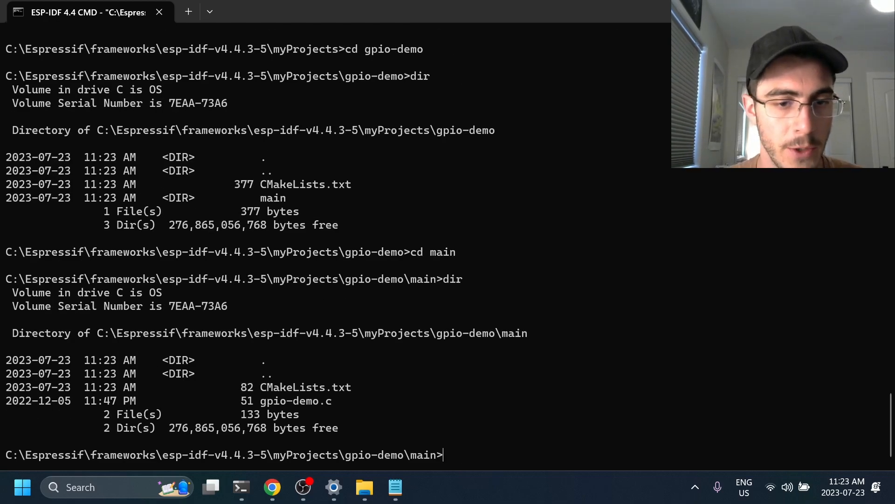
pyautogui.press('enter')
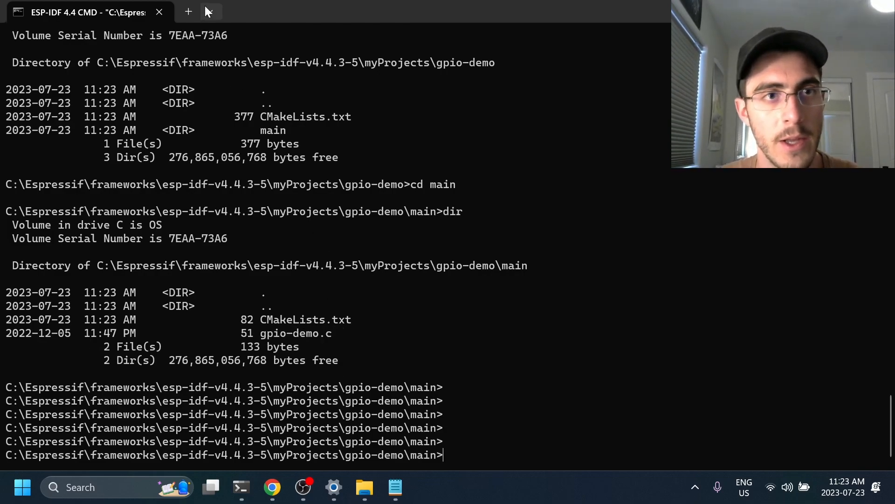
# In a new Command Prompt tab, start WSL and cd to /mnt/c/Espressif/frameworks/esp-idf-v4.4.3-5/myProjects
pyautogui.click(209, 11)
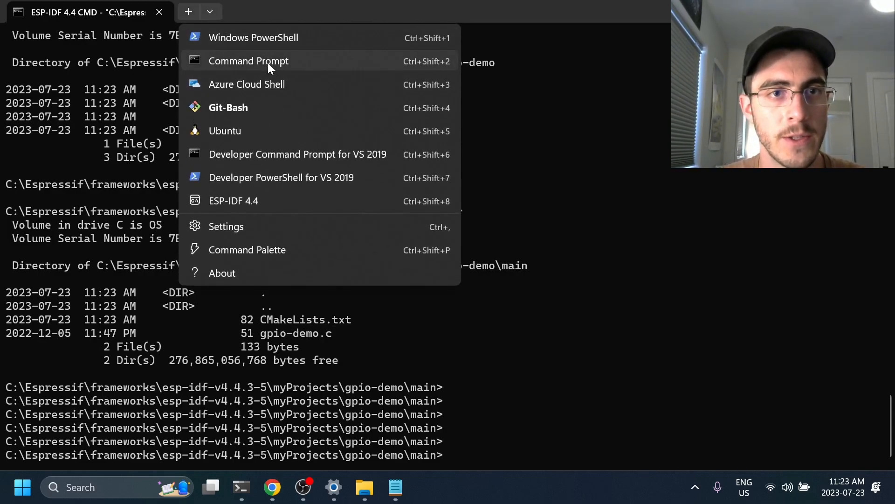
pyautogui.click(248, 60)
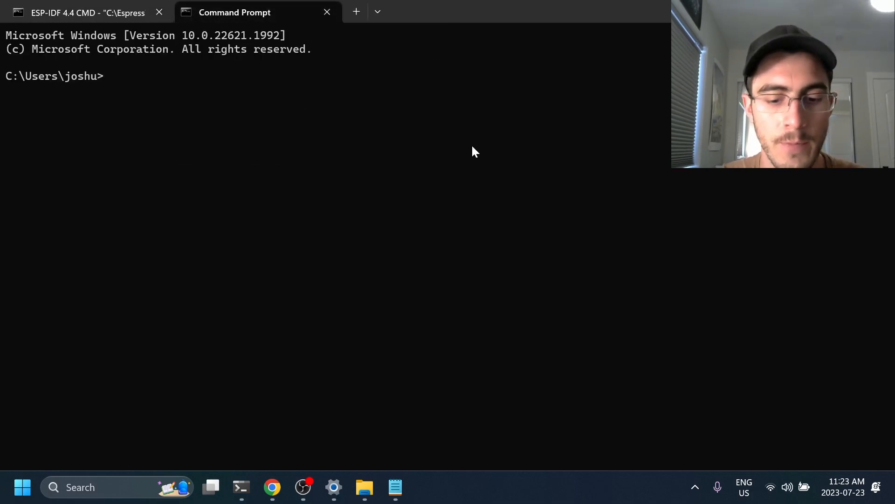
pyautogui.write('wsl')
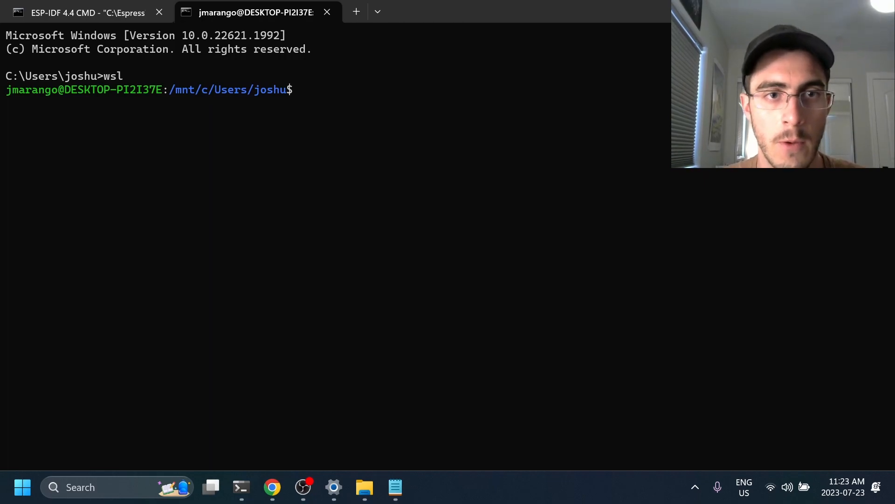
pyautogui.write('cd /')
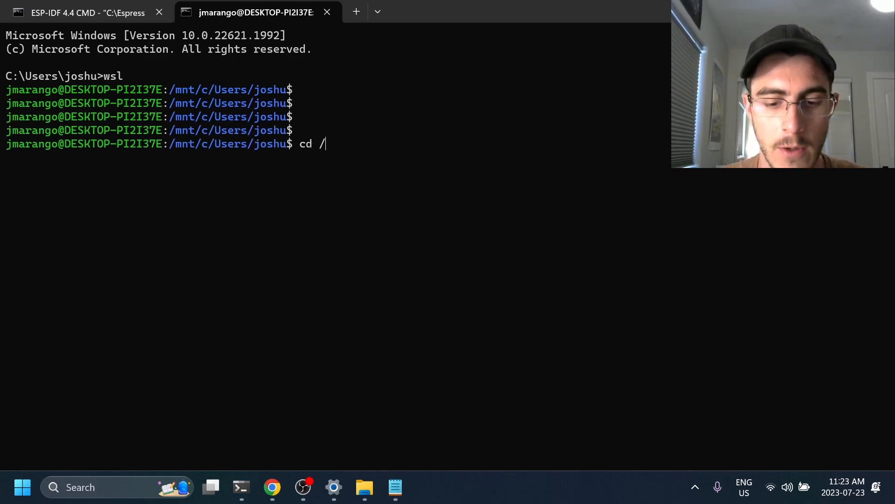
pyautogui.write('mnt/c')
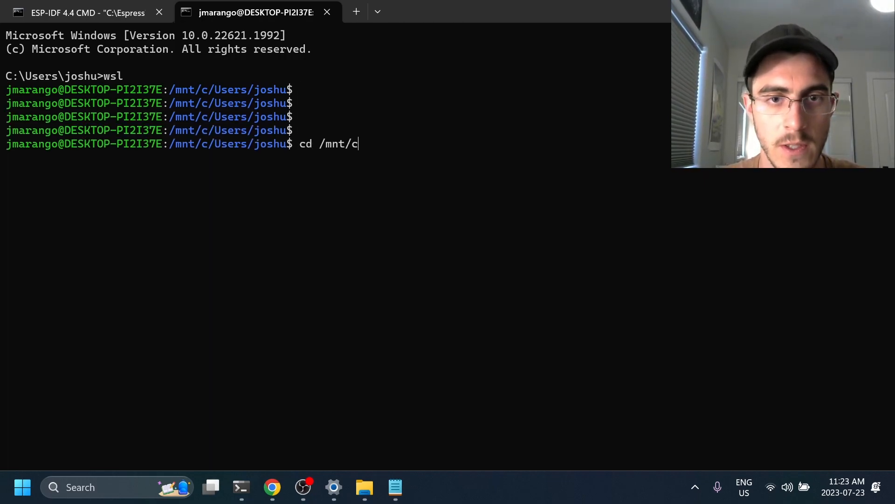
pyautogui.write('Espressif/f')
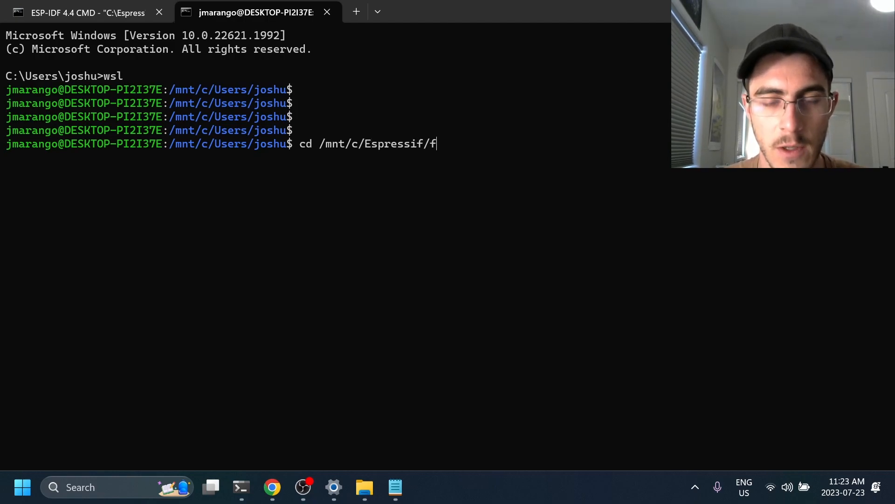
pyautogui.write('rameworks/esp-idf-v4.4.3-5/')
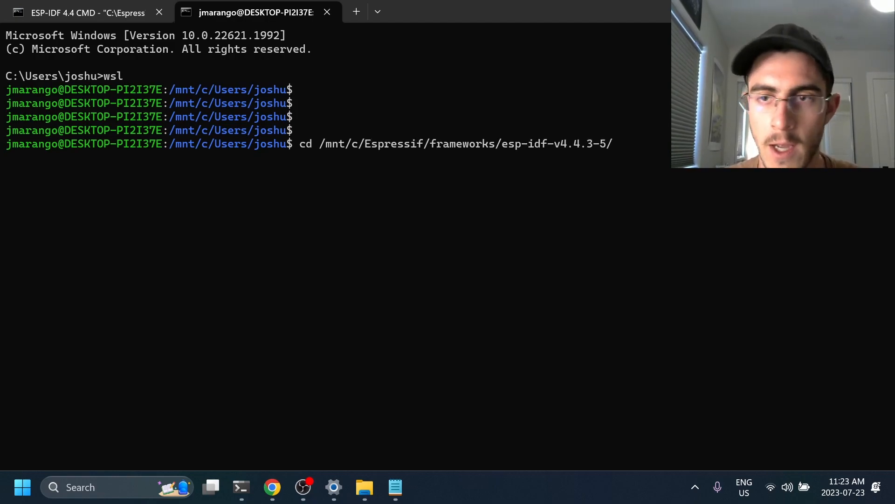
pyautogui.write('myProject')
pyautogui.write('ll')
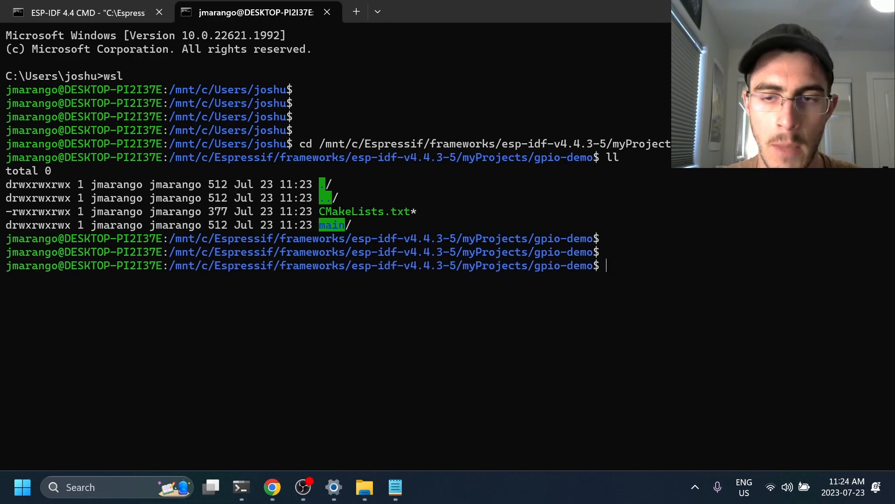
# Change into gpio-demo/main and launch nvim on gpio-demo.c
pyautogui.write('cd mai')
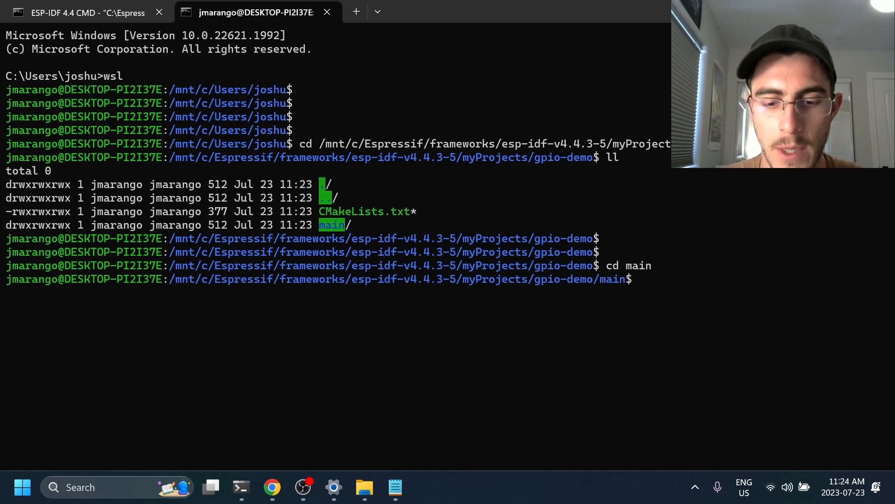
pyautogui.write('n')
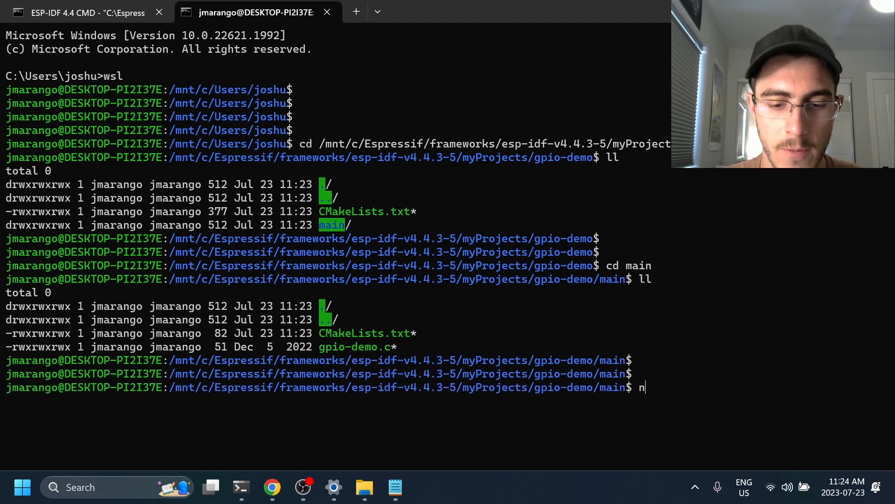
pyautogui.write('vim gpio-demo.c')
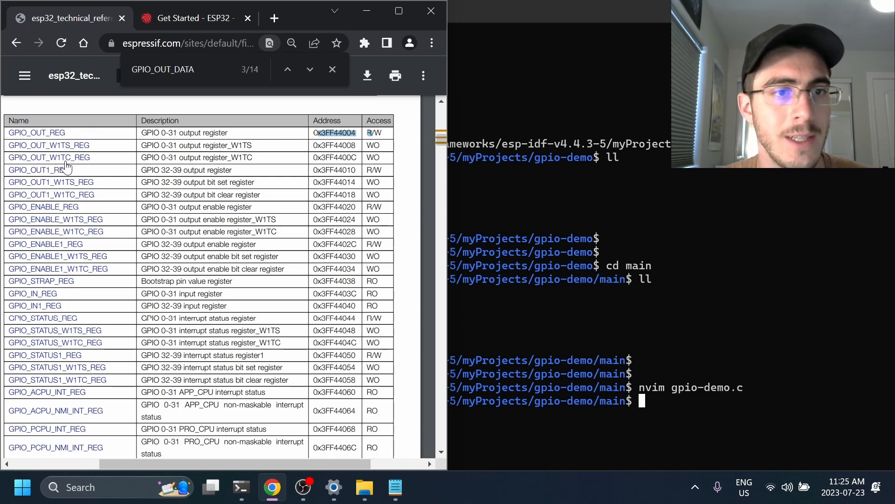
pyautogui.moveTo(54, 135)
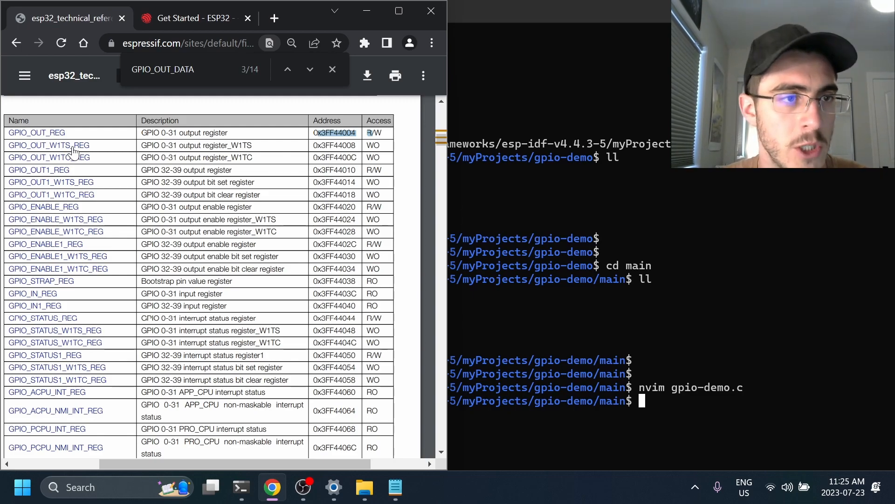
# Scroll to Registers 4.1–4.3 and highlight the output, set and clear register names
pyautogui.scroll(-3)
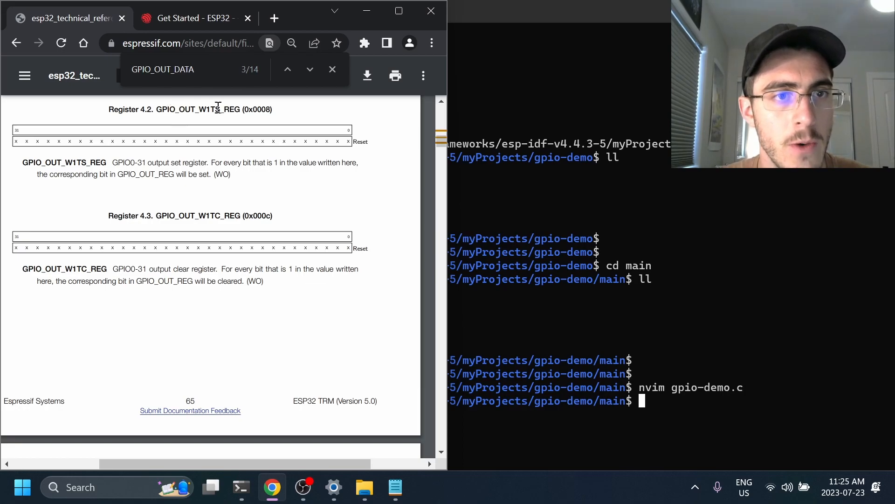
pyautogui.moveTo(114, 163)
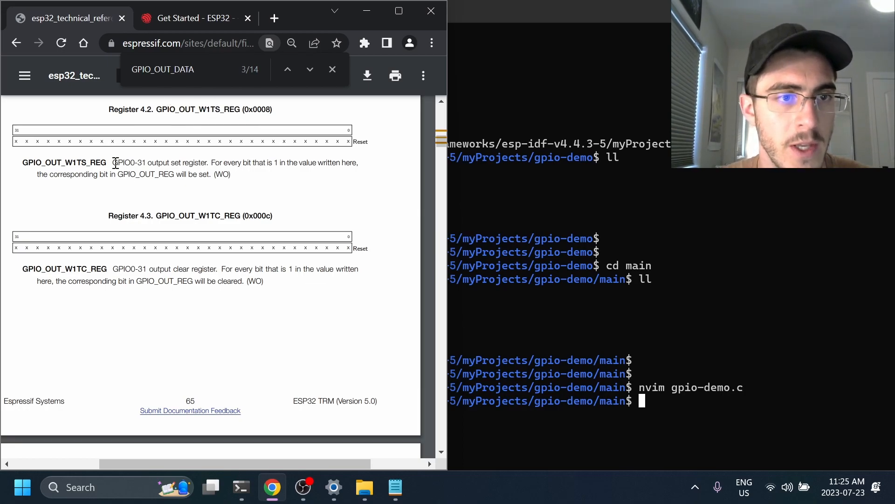
pyautogui.moveTo(219, 163); pyautogui.dragTo(313, 163)
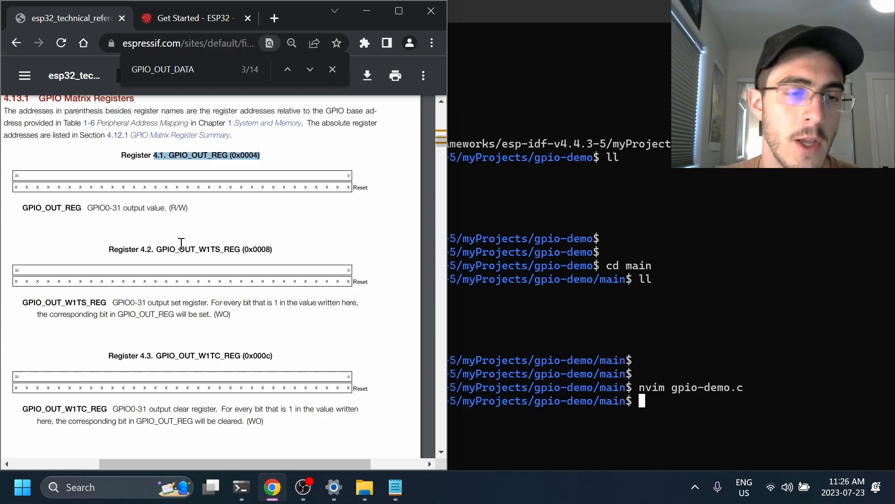
pyautogui.moveTo(217, 242)
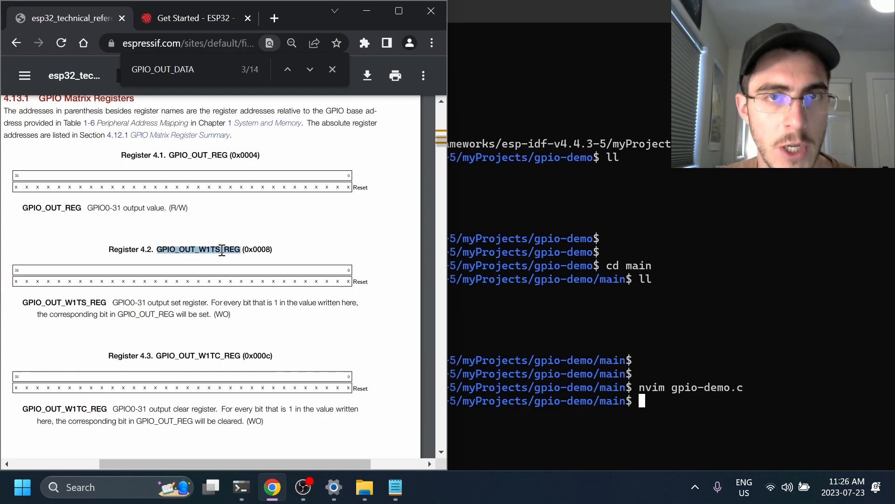
pyautogui.moveTo(322, 242)
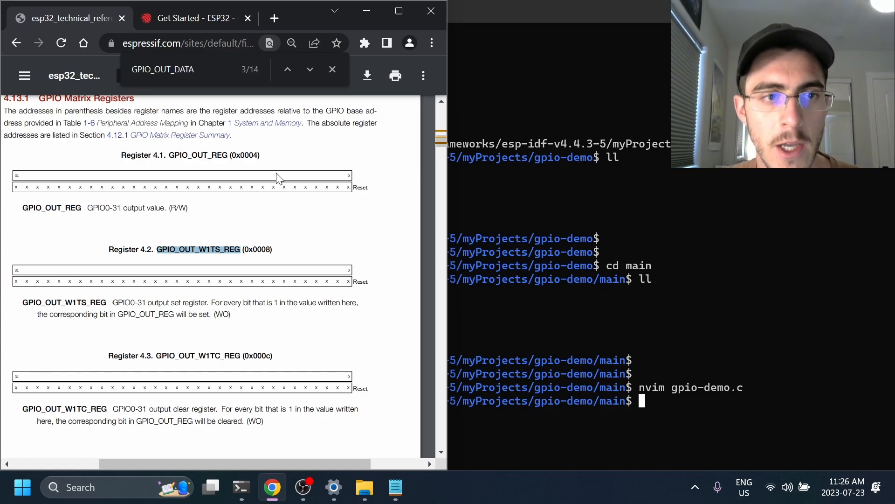
pyautogui.moveTo(262, 235)
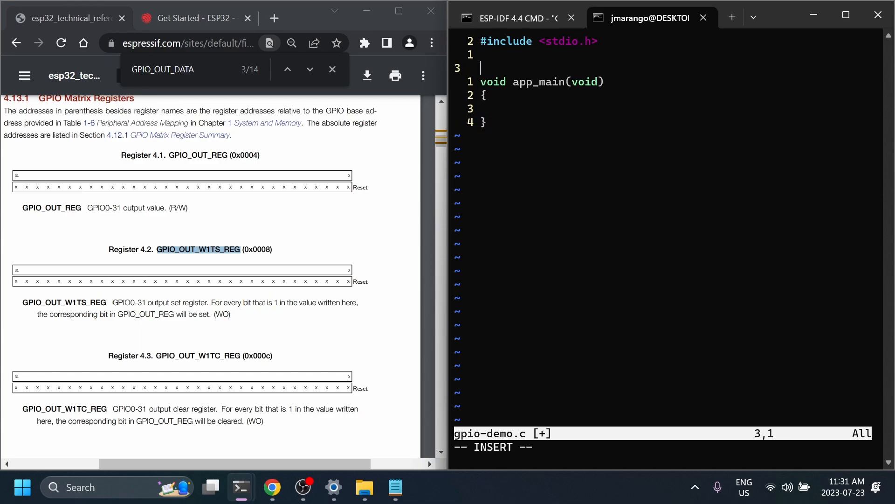
# Type #define lines for GPIO_OUT_W1TS_REG 0x3FF44008 and GPIO_OUT_W1TC_REG 0x3FF4400C
pyautogui.write('#define')
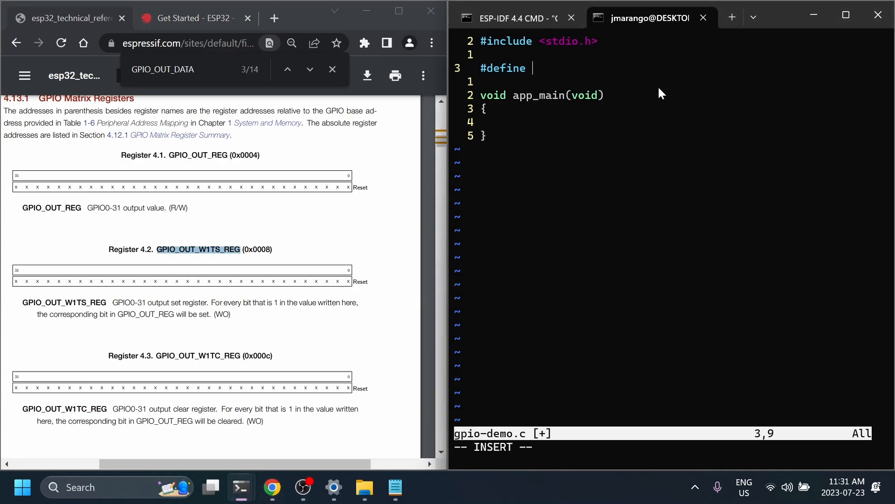
pyautogui.write('GPIO_OUT_W1TS_REG')
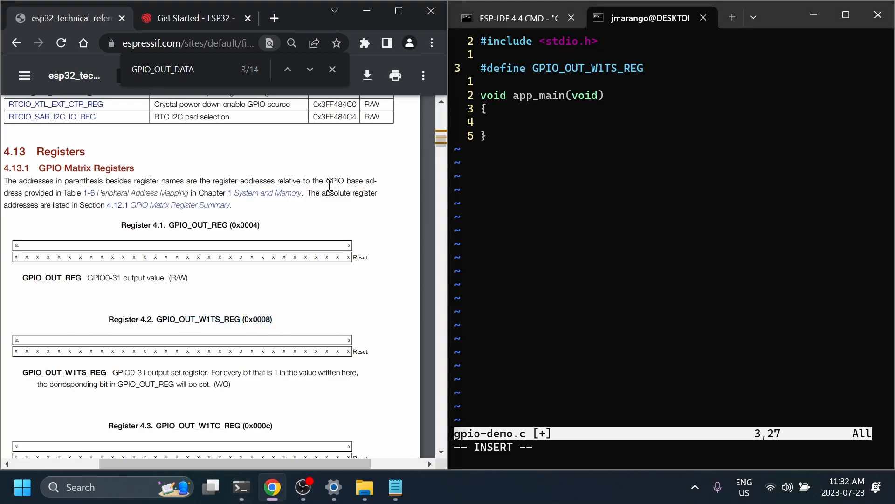
pyautogui.click(310, 69)
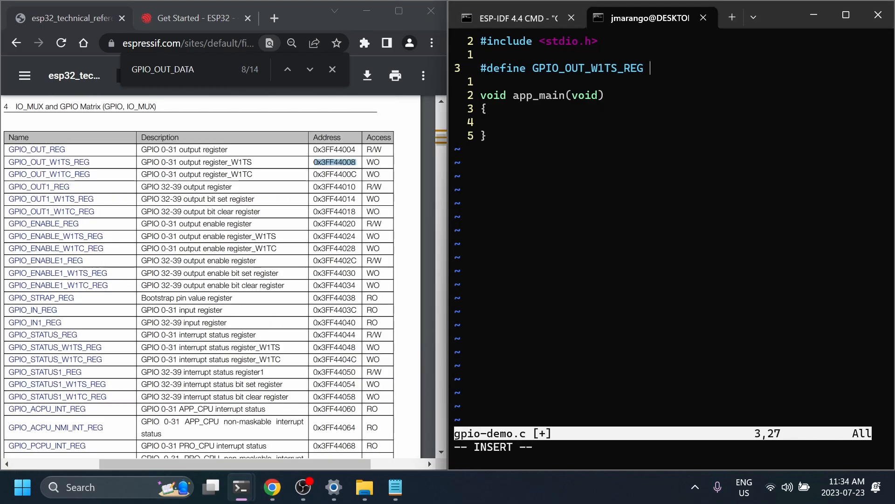
pyautogui.write('0x3FF44008')
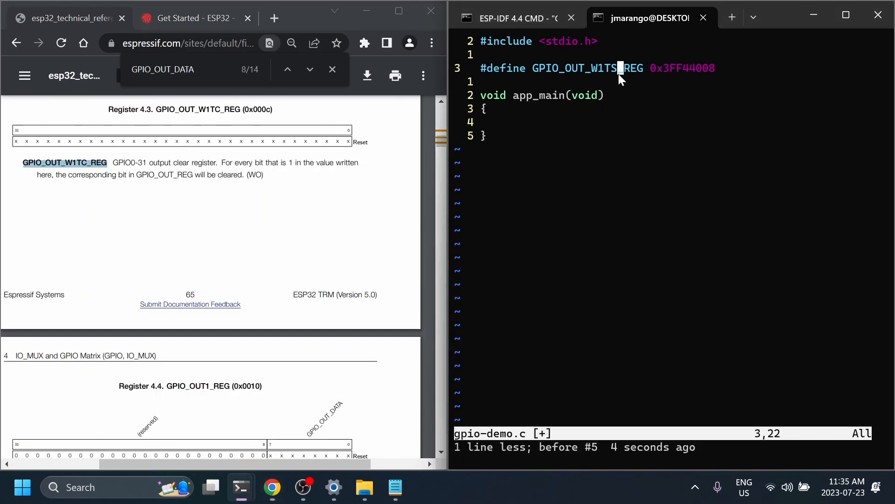
pyautogui.write('#d')
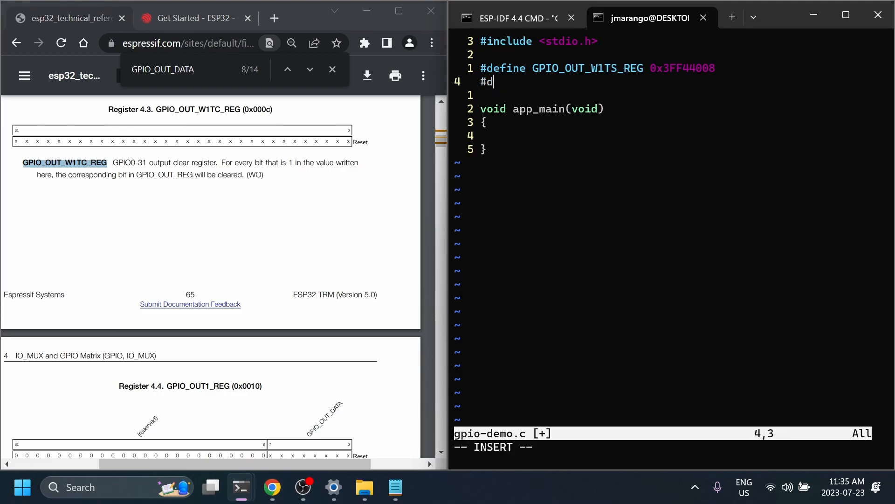
pyautogui.write('efine GPIO_OUT_W1TC_REG')
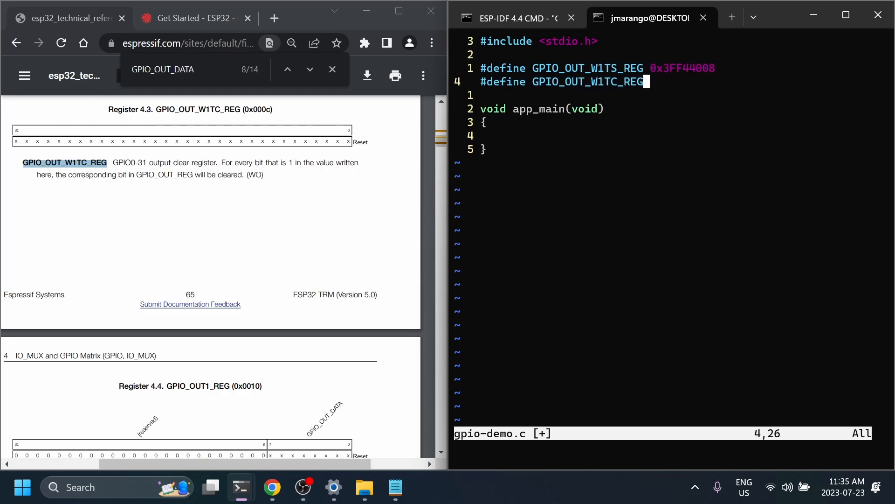
pyautogui.write('0x3FF44008')
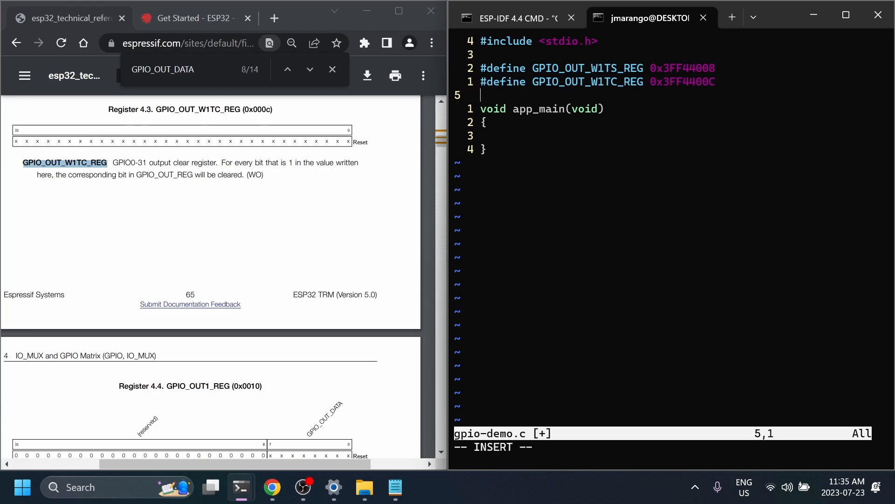
pyautogui.moveTo(787, 107)
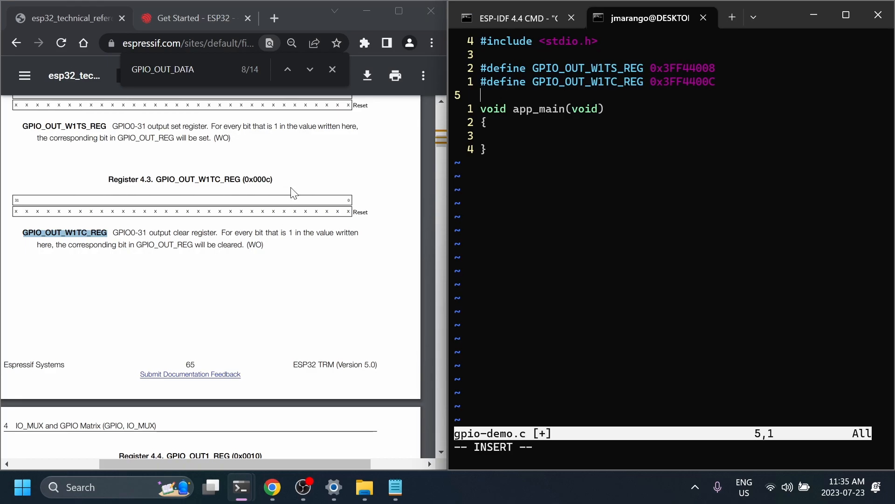
# Add #define GPIO_ENABLE_REG 0x3FF44020 to gpio-demo.c
pyautogui.scroll(-3)
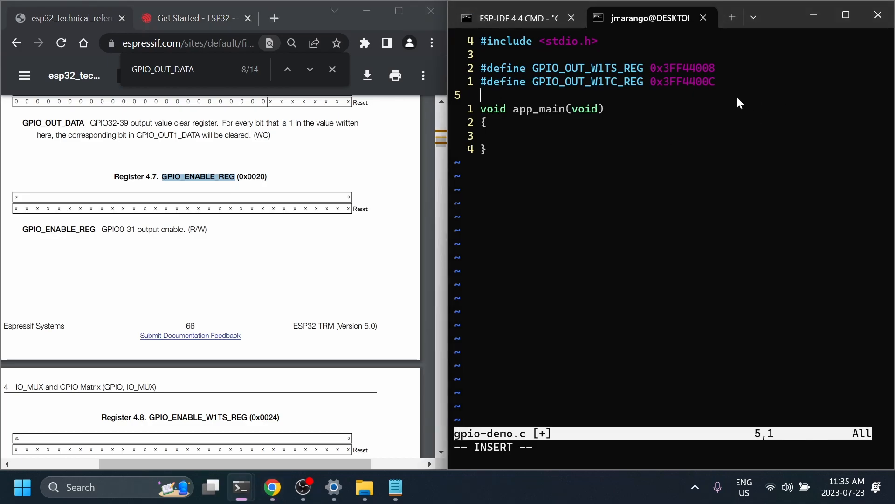
pyautogui.write('}')
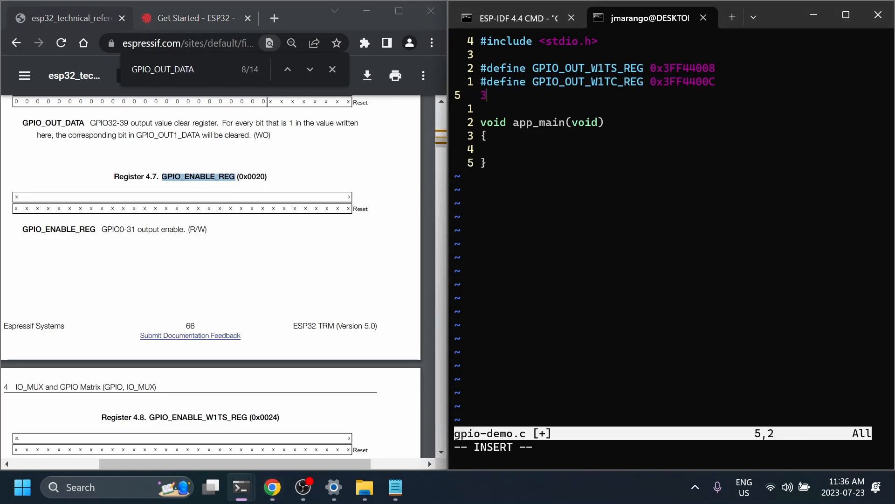
pyautogui.write('#')
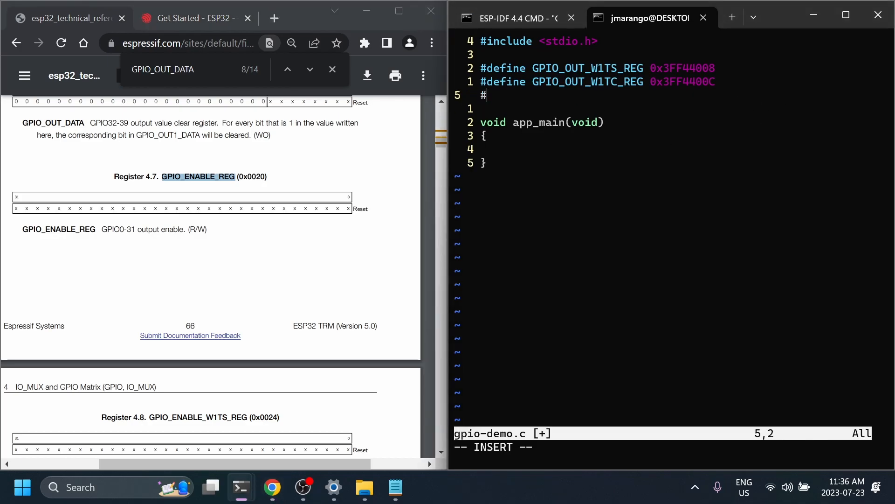
pyautogui.write('define GPIO_ENABLE_REG')
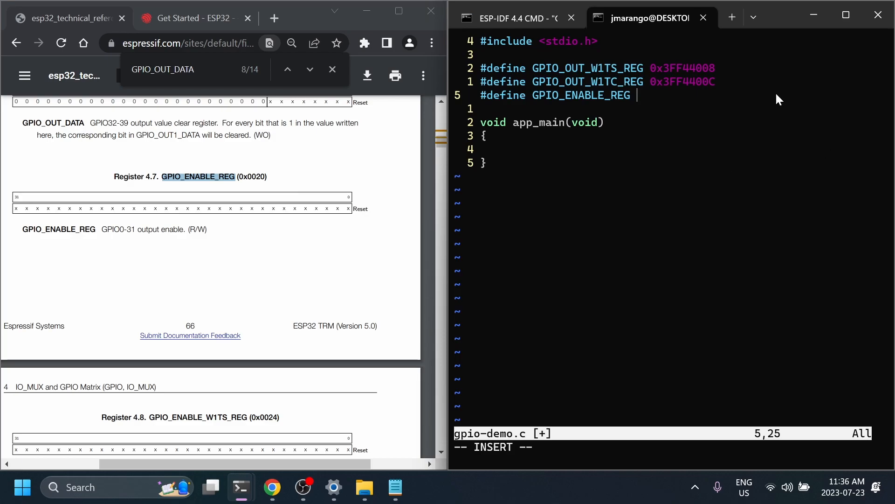
pyautogui.write('0x3FF')
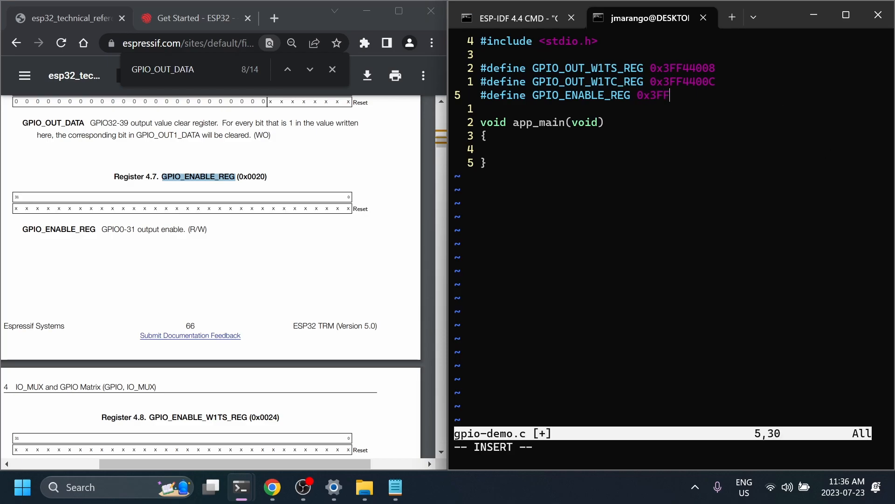
pyautogui.write('4')
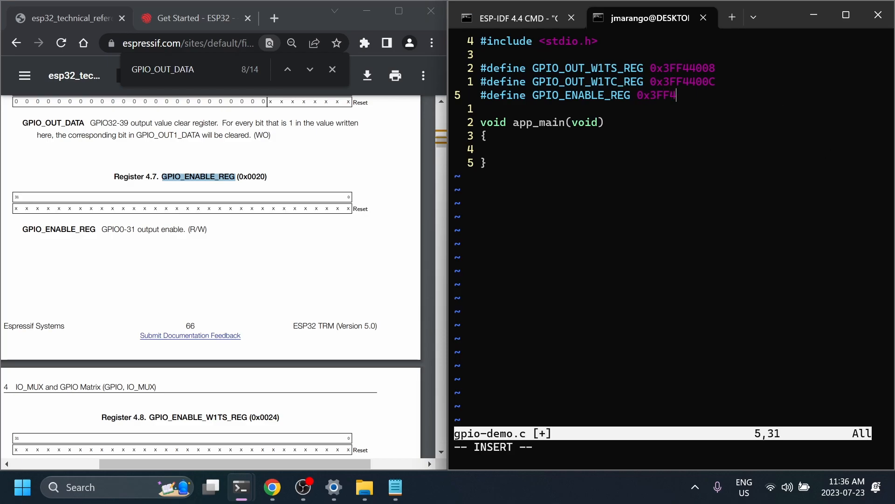
pyautogui.write('40')
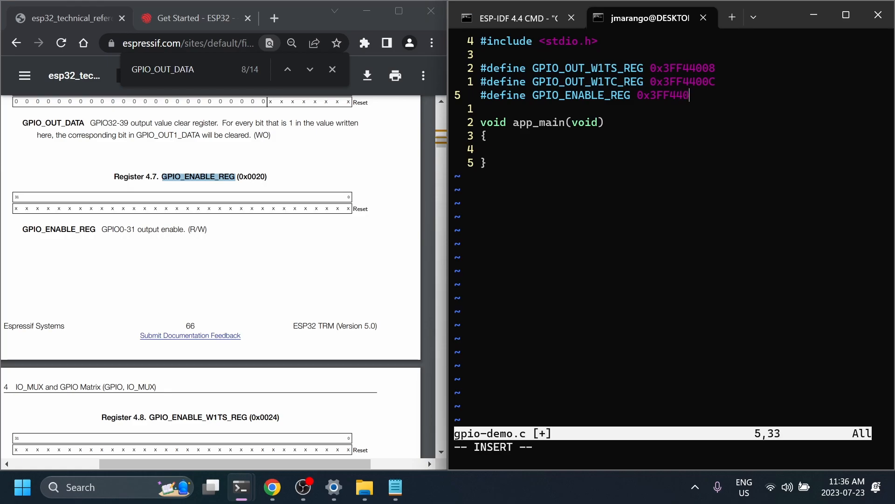
pyautogui.write('20')
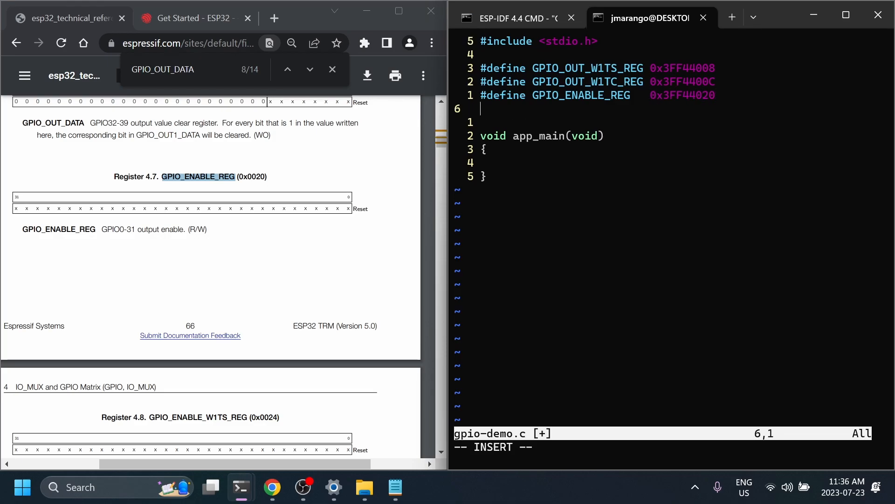
# Add #define GPIO5 5 and include stdint.h
pyautogui.write('#d')
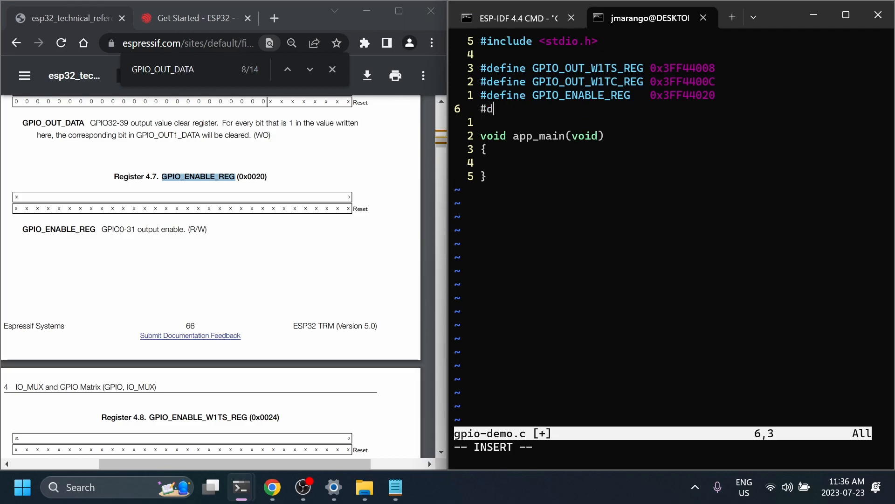
pyautogui.write('efine')
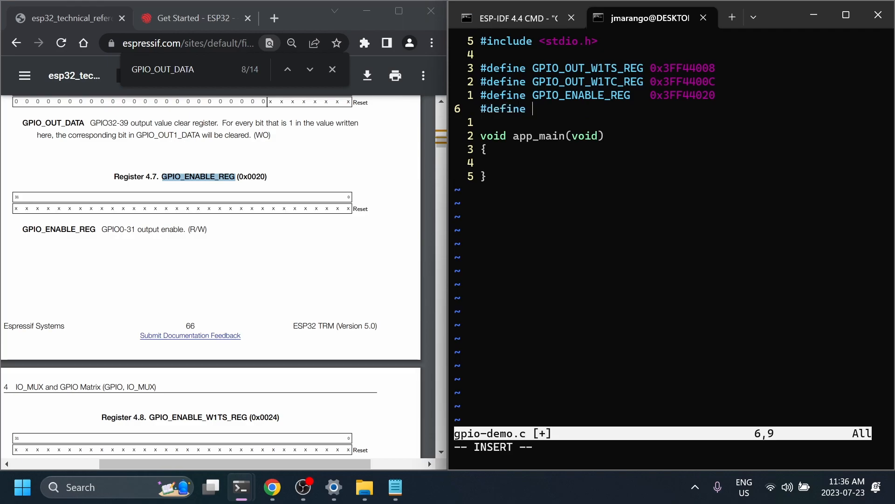
pyautogui.write('GPIO')
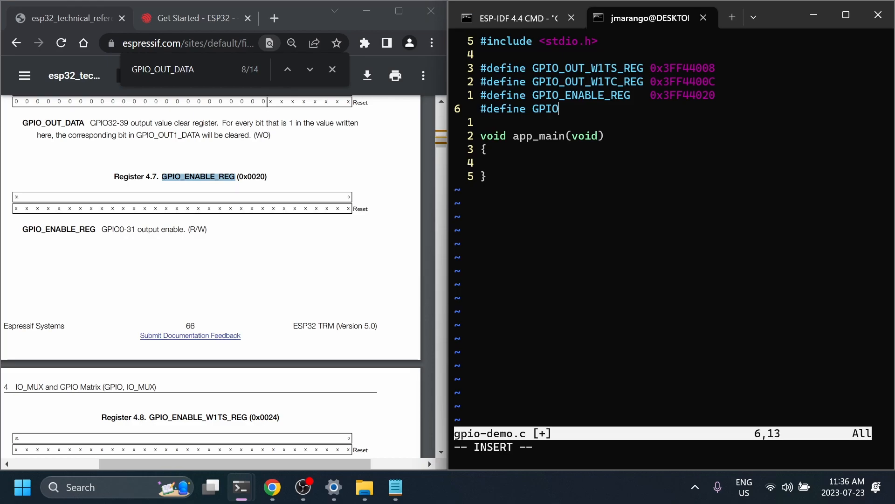
pyautogui.write('5             5')
pyautogui.click(539, 41)
pyautogui.write('nt')
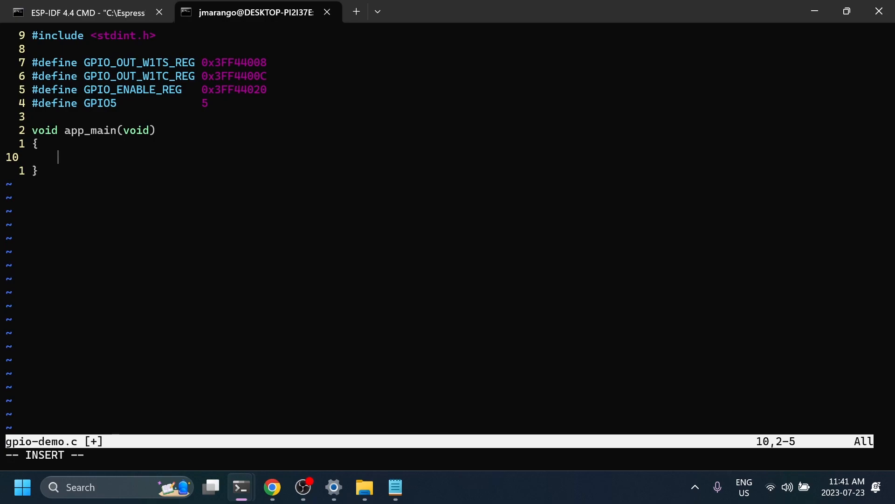
# Type volatile uint32_t* gpio_out_w1ts_reg = (volatile uint32_t*) GPIO_OUT_W1TS_REG; in app_main
pyautogui.write('volatile')
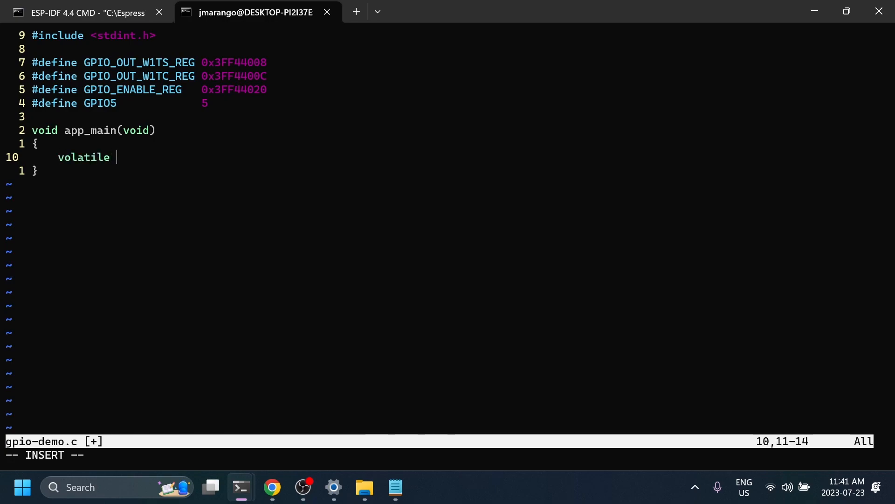
pyautogui.write('uint32_t')
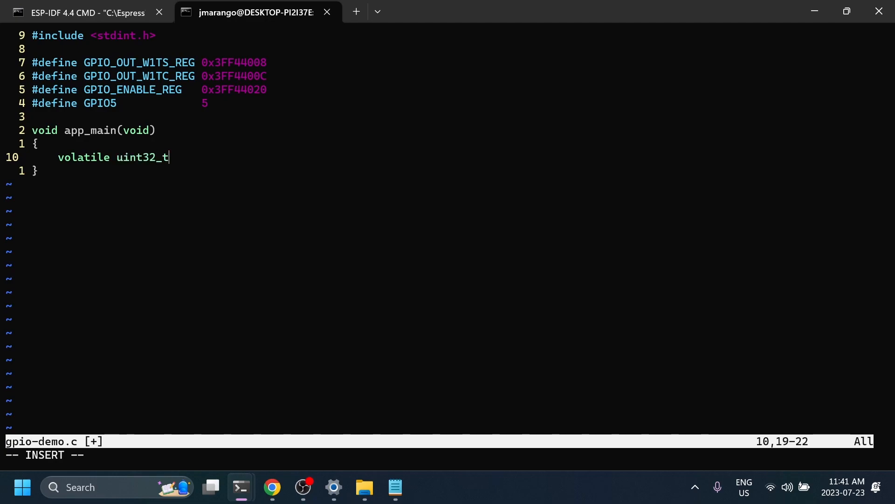
pyautogui.write('*')
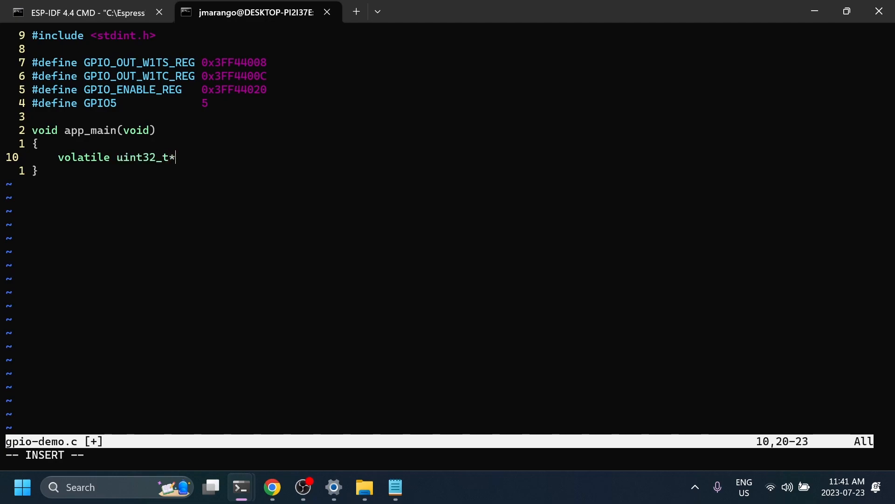
pyautogui.write('gpio')
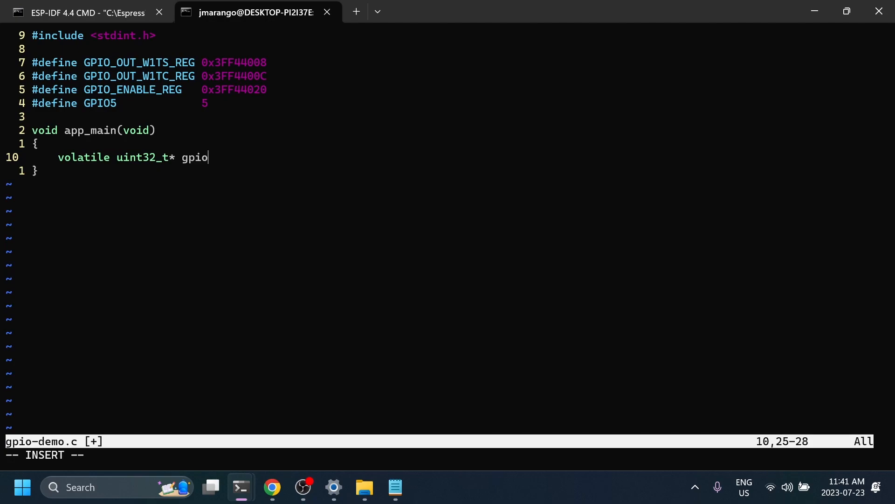
pyautogui.write('_out_')
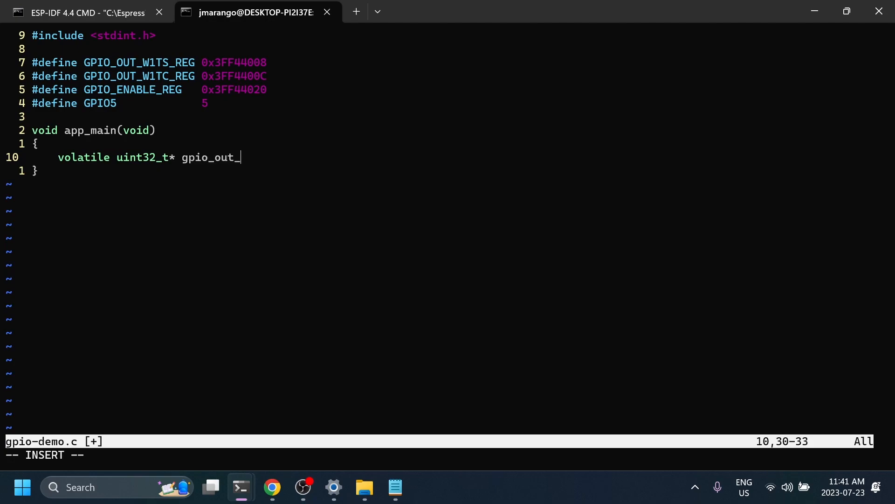
pyautogui.write('w1ts_r')
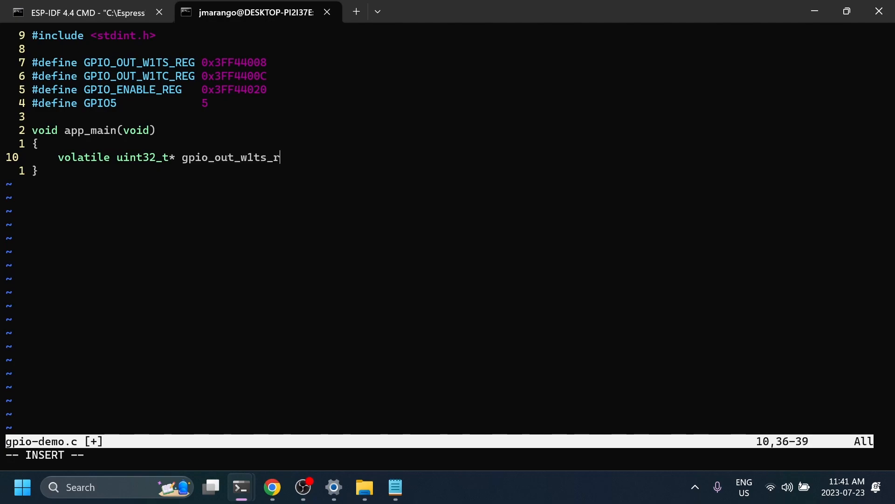
pyautogui.write('eg =')
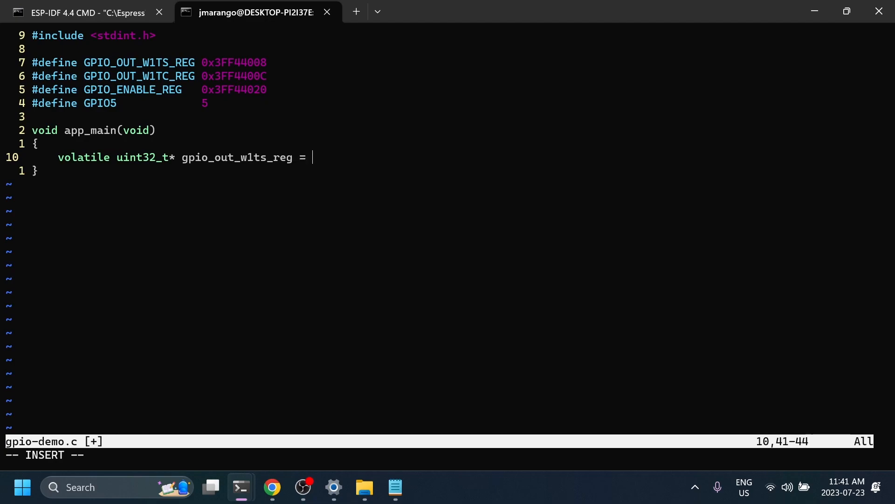
pyautogui.write('(v')
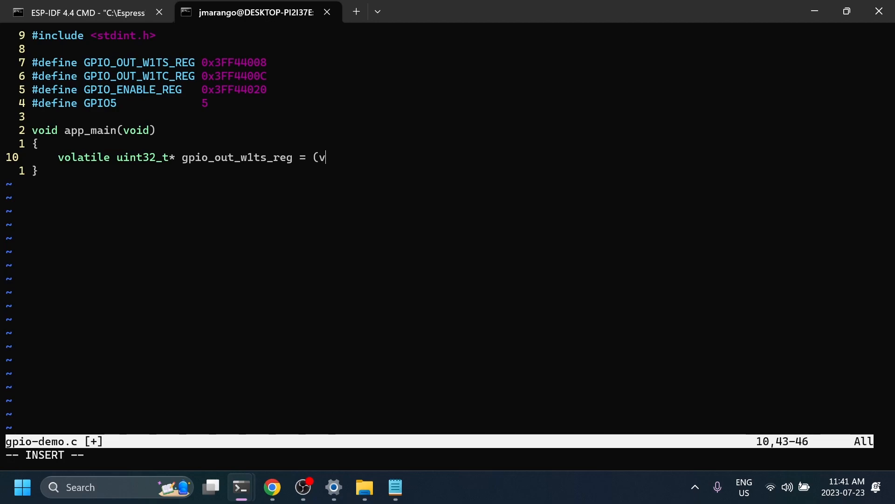
pyautogui.write('olatile')
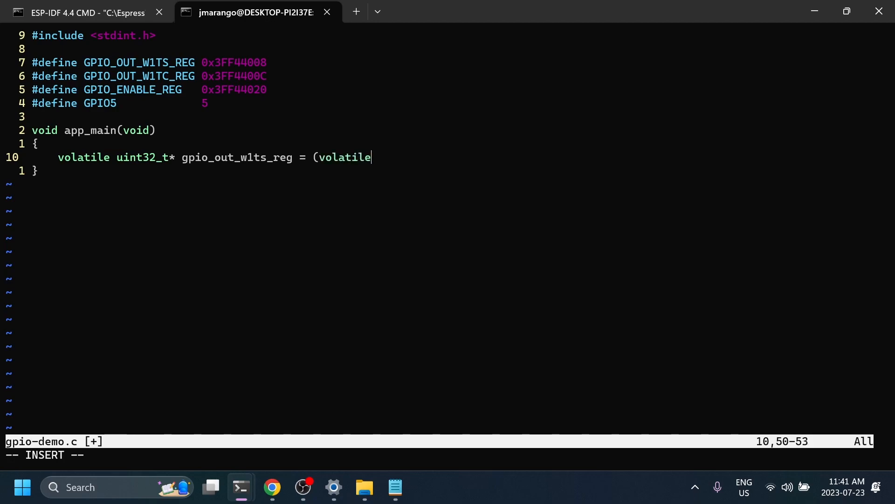
pyautogui.write('uint')
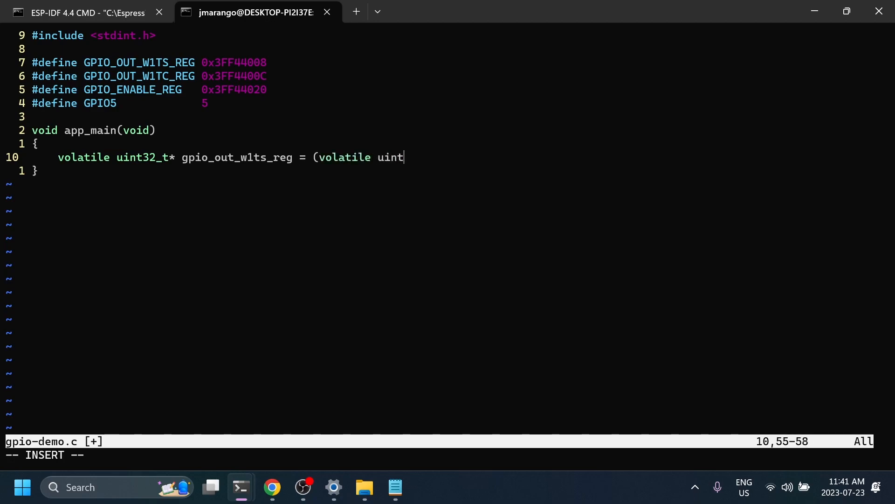
pyautogui.write('32_t*')
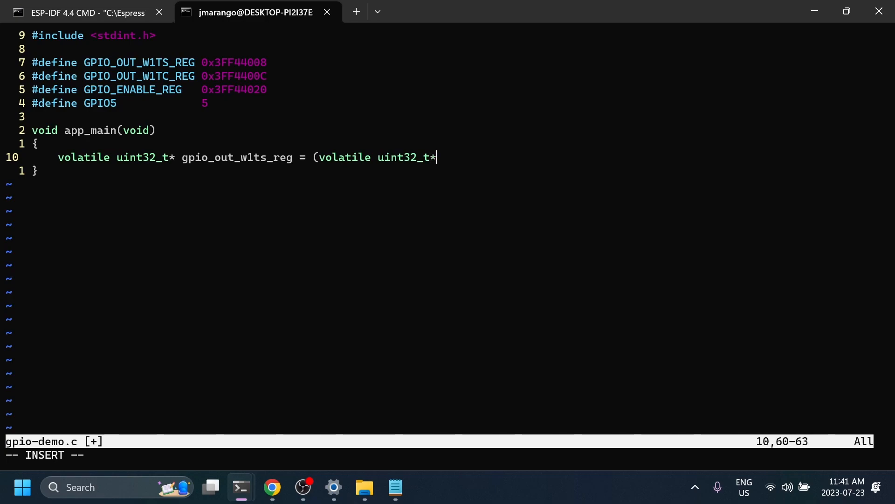
pyautogui.write(')')
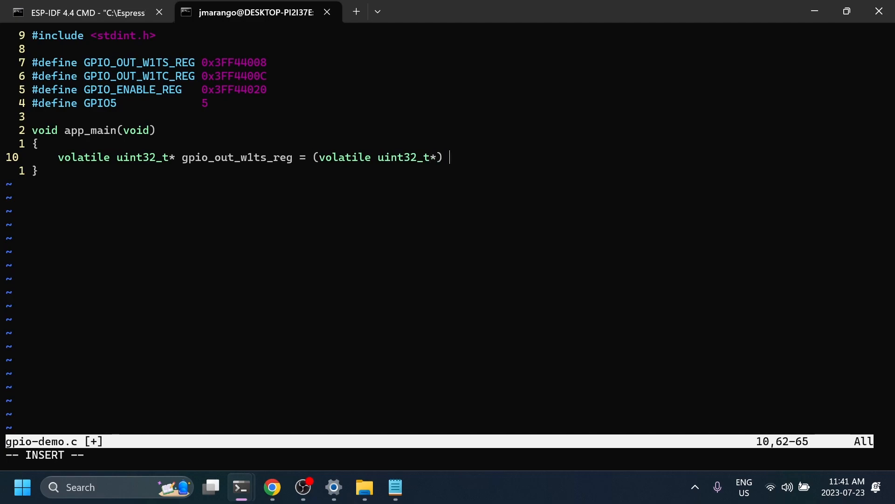
pyautogui.write('GPIO')
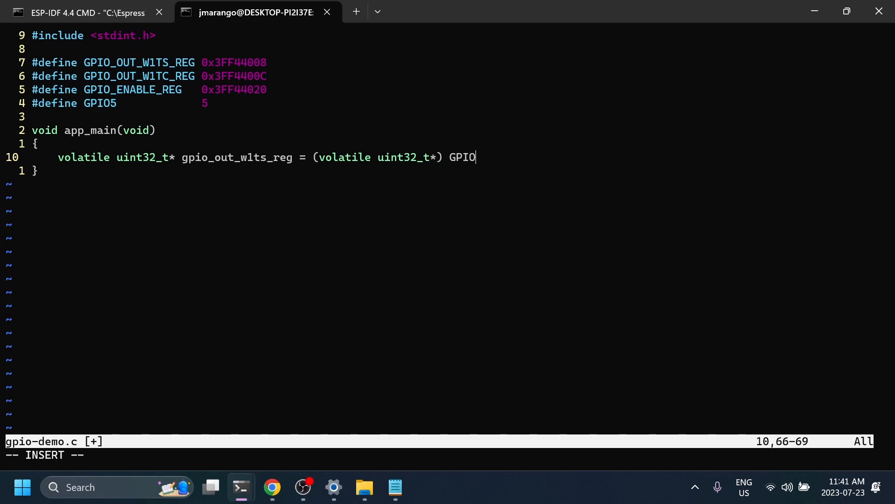
pyautogui.write('_OUT_)')
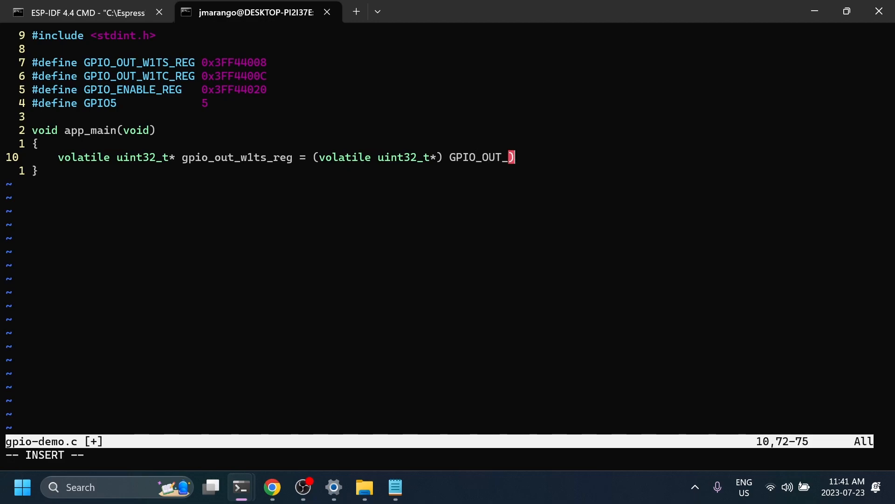
pyautogui.write('W1TS')
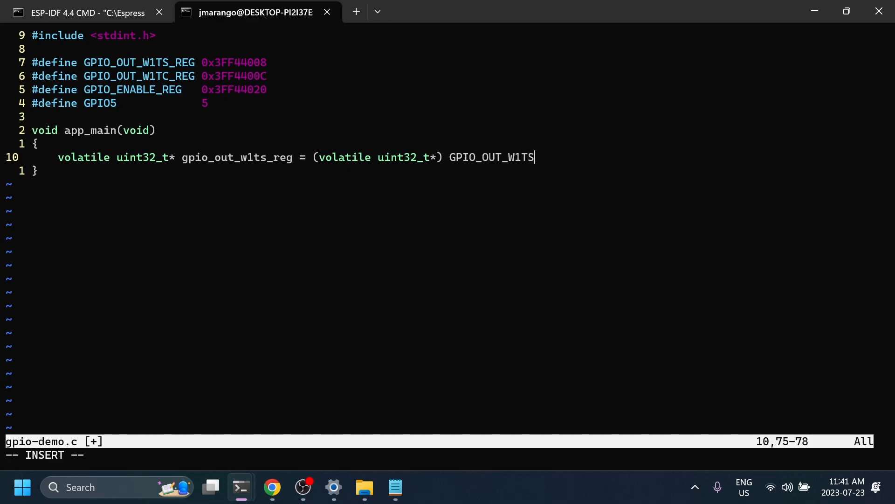
pyautogui.write('_REG;')
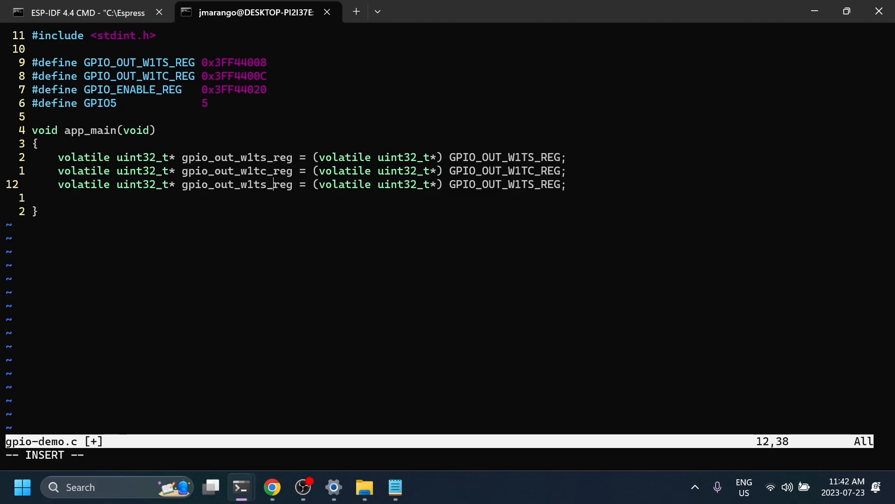
# Change the third pointer to cast GPIO_ENABLE_REG and rename it gpio_enable_reg
pyautogui.write('enm')
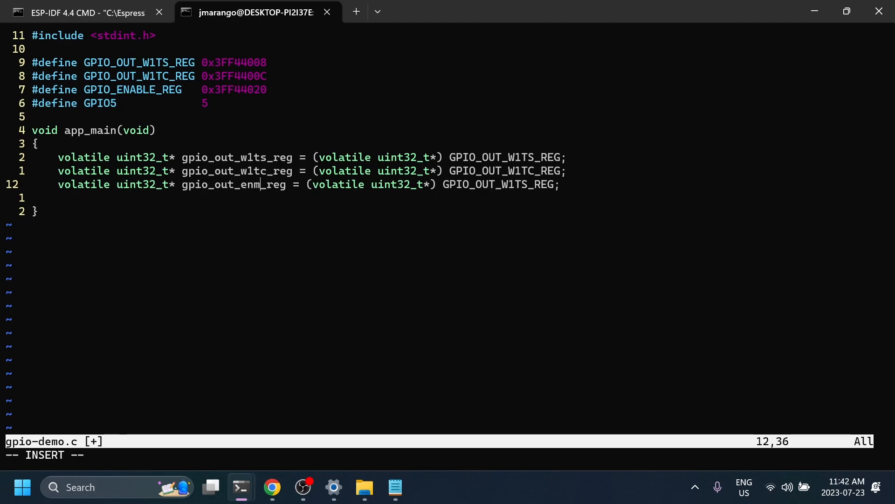
pyautogui.write('able')
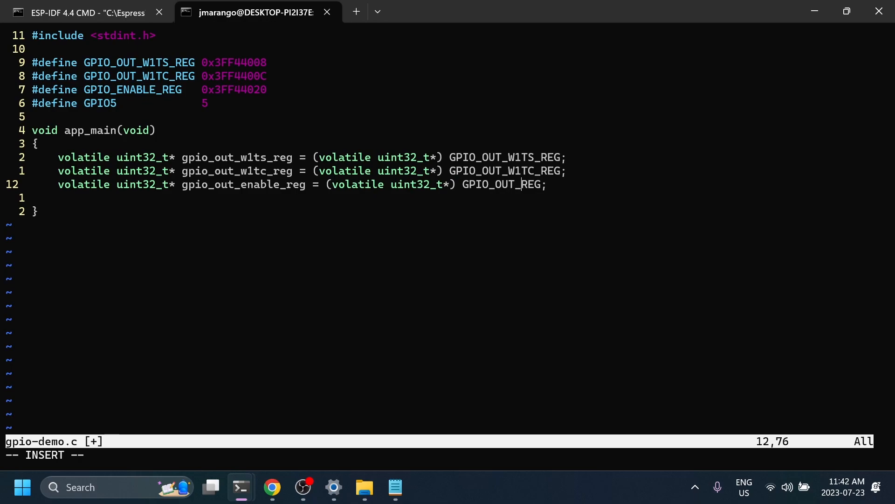
pyautogui.write('ENABLE')
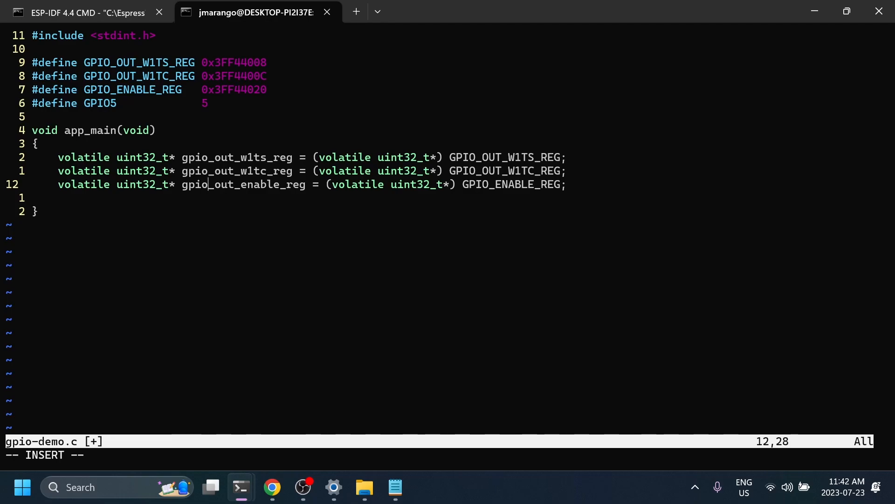
pyautogui.press('BackSpace')
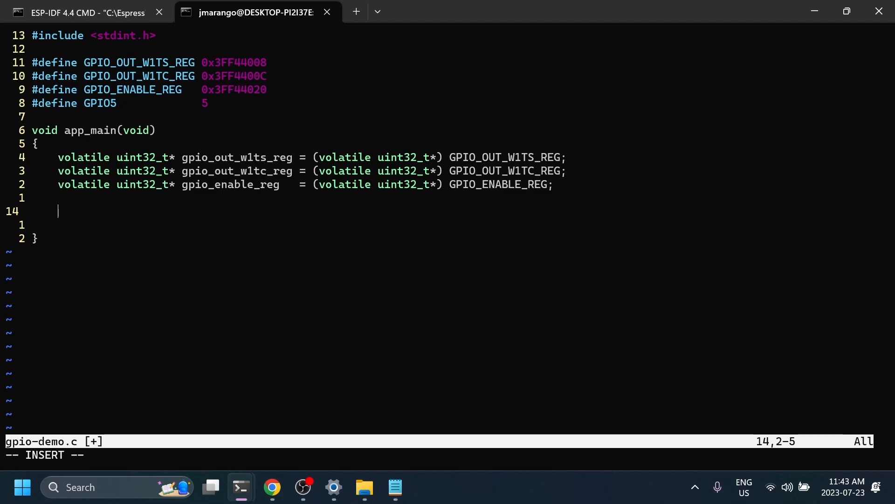
# Enable GPIO5 by writing *gpio_enable_reg = (1 << 5);
pyautogui.write('gpio')
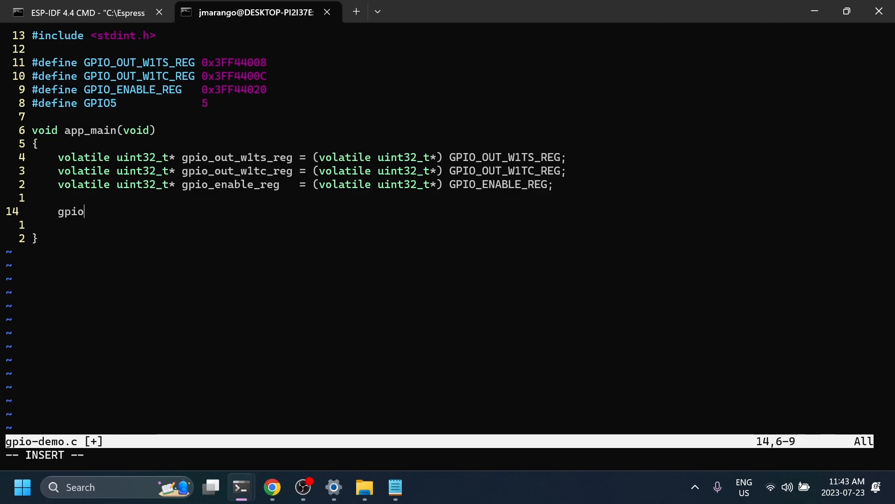
pyautogui.write('_enab')
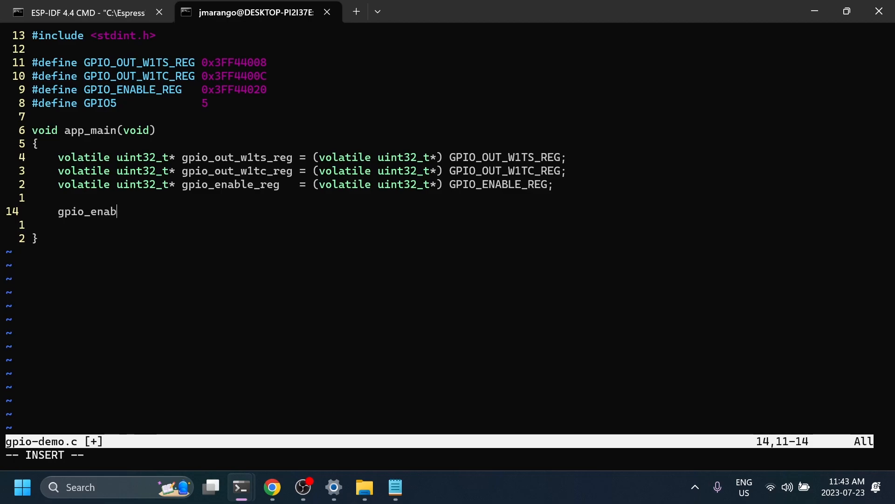
pyautogui.write('le_reg')
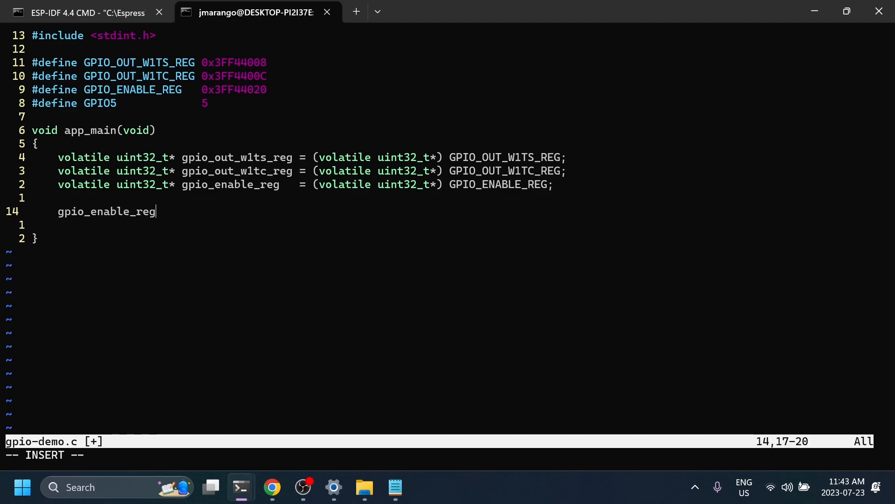
pyautogui.press('Home')
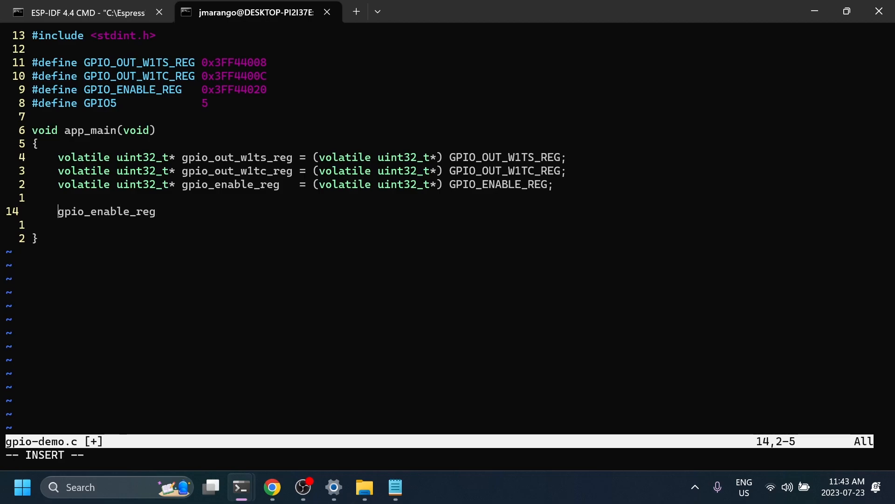
pyautogui.write('*')
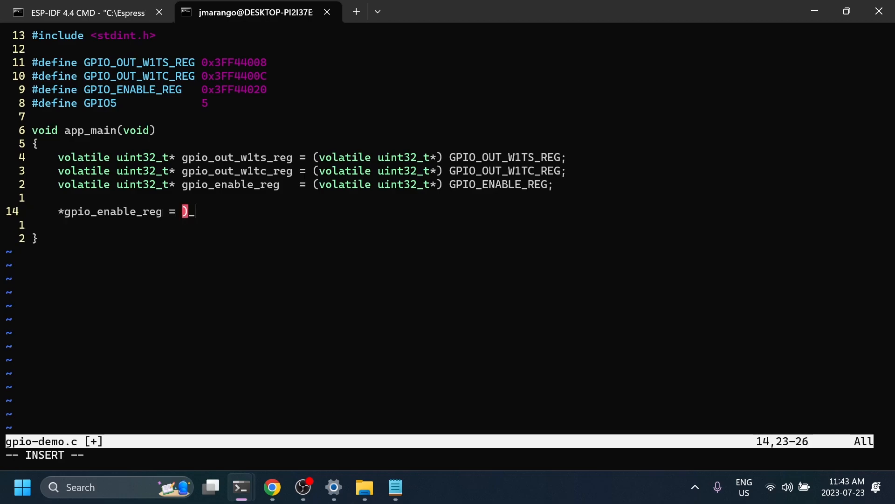
pyautogui.write('1')
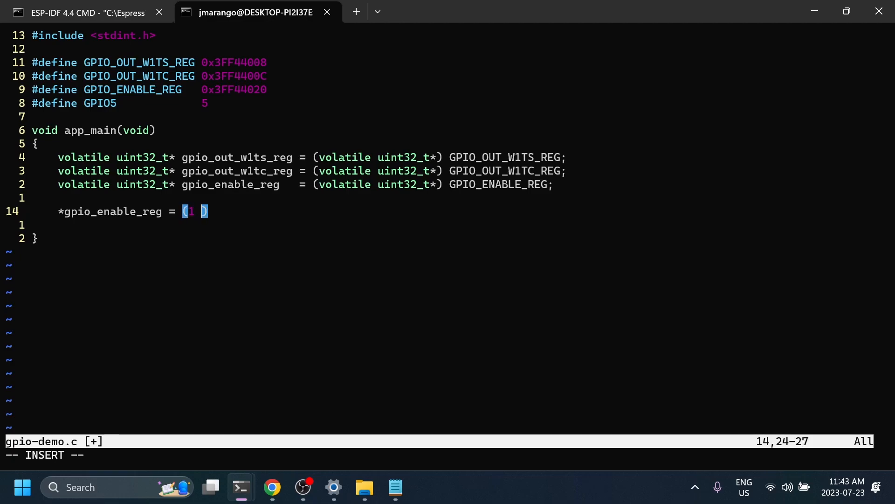
pyautogui.write('<< GPIO')
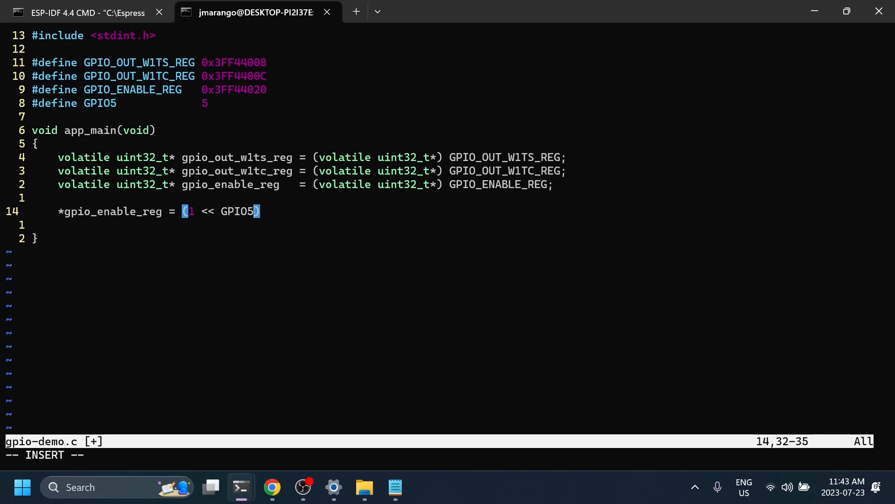
pyautogui.write('5')
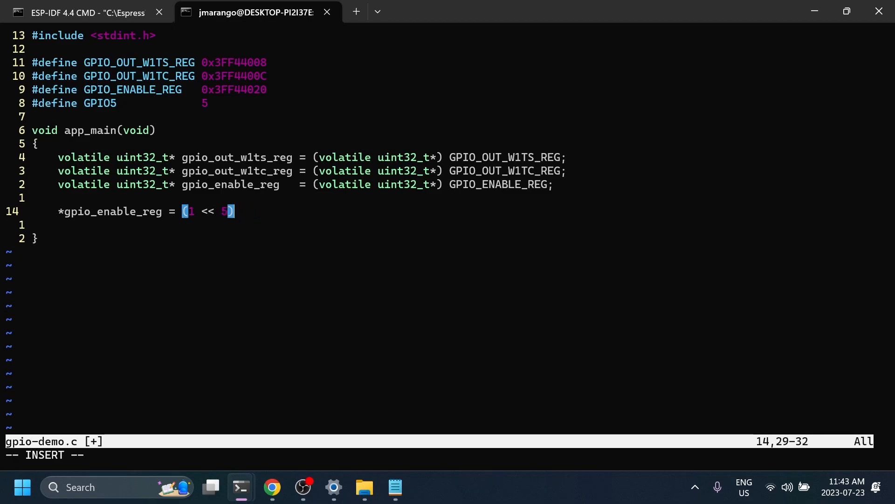
pyautogui.write(';')
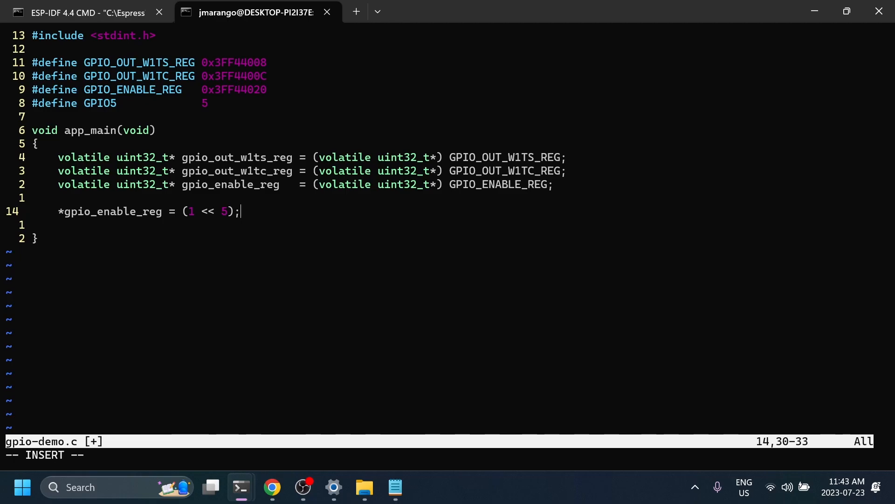
# Set then clear GPIO5 via *gpio_out_w1ts_reg and *gpio_out_w1tc_reg = (1 << 5);
pyautogui.write('*')
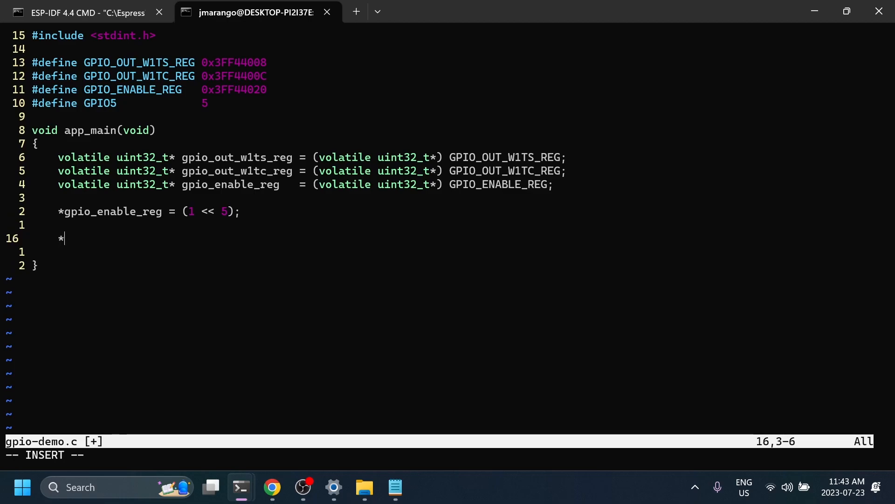
pyautogui.write('gpio_ena')
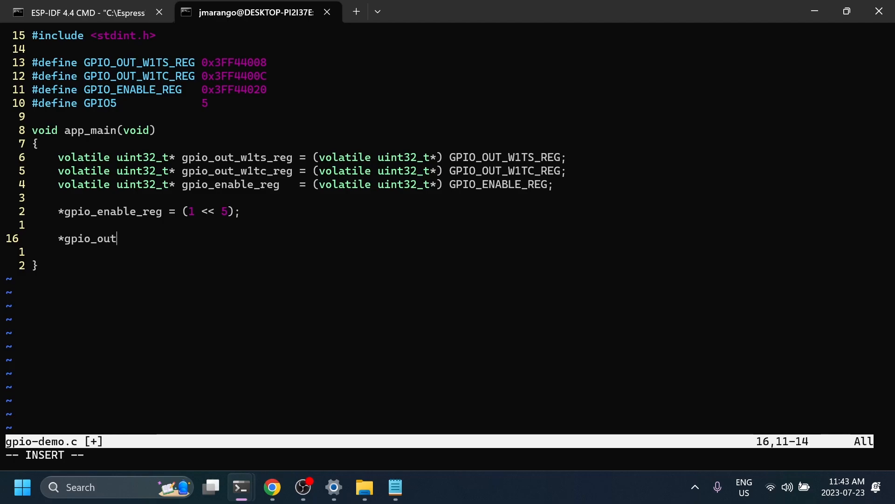
pyautogui.write('_w1ts_ge')
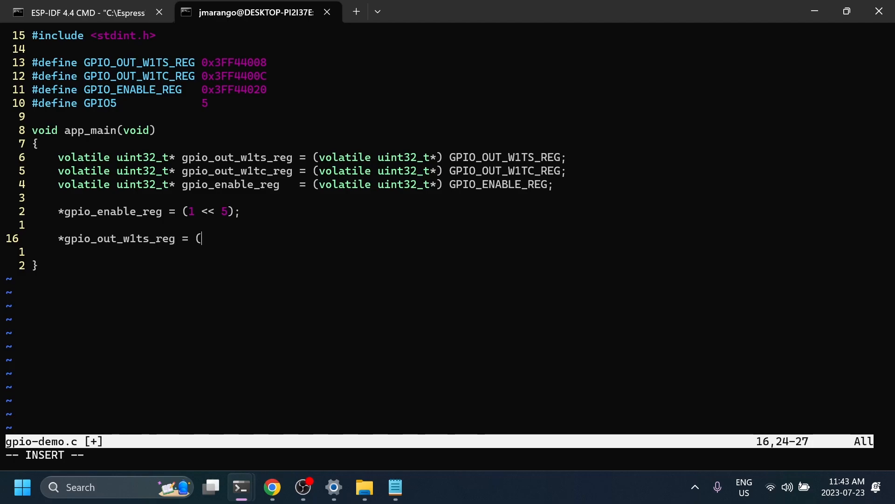
pyautogui.write('1 <<')
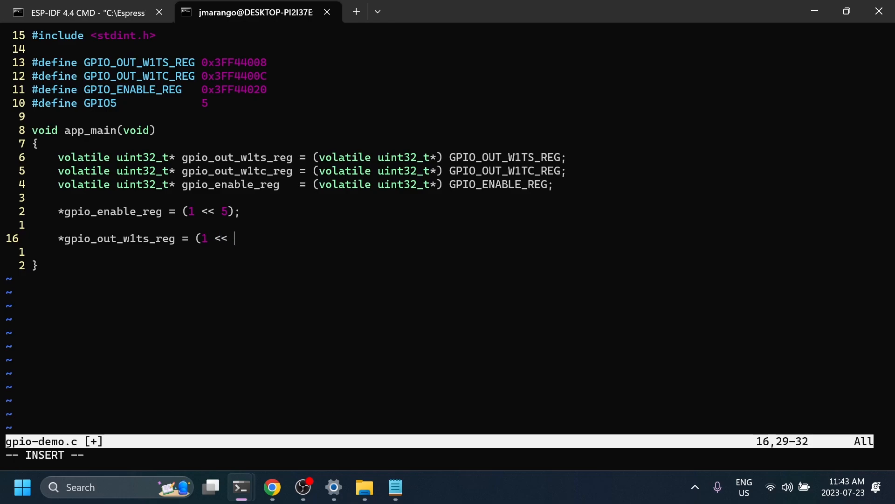
pyautogui.write('5);')
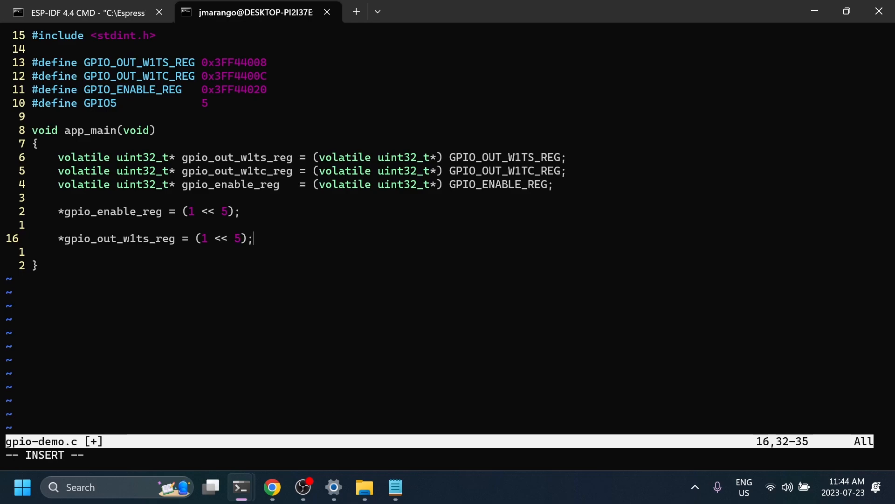
pyautogui.press('Backspace')
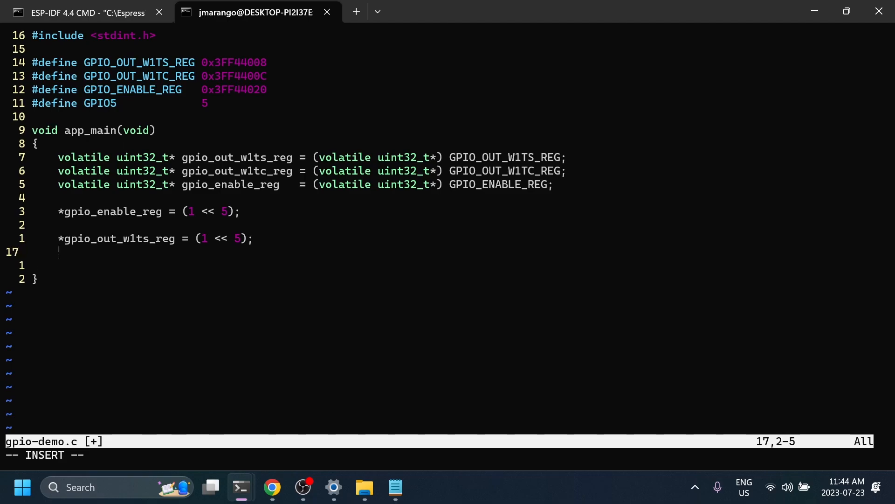
pyautogui.write('*gpio_out_w1tc_reg = (1 << 5);')
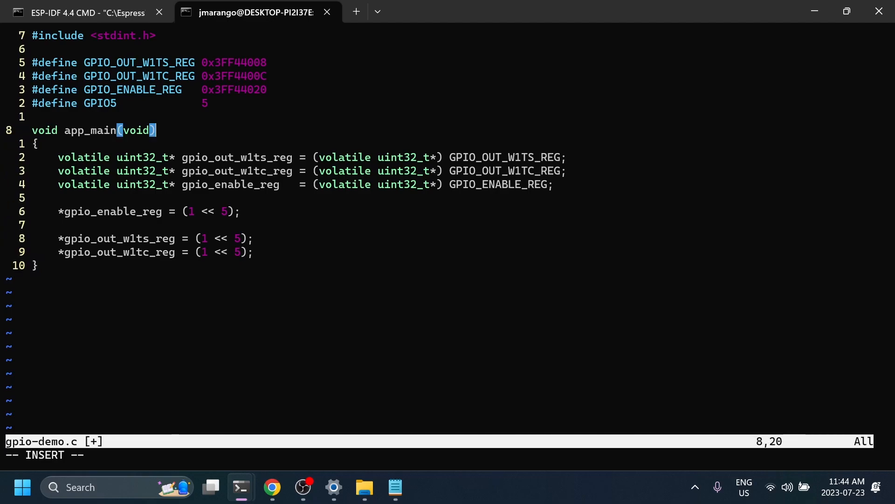
# Add '#define DELAY_MS 500;' on a new line beneath the GPIO5 define
pyautogui.write('#define DELA')
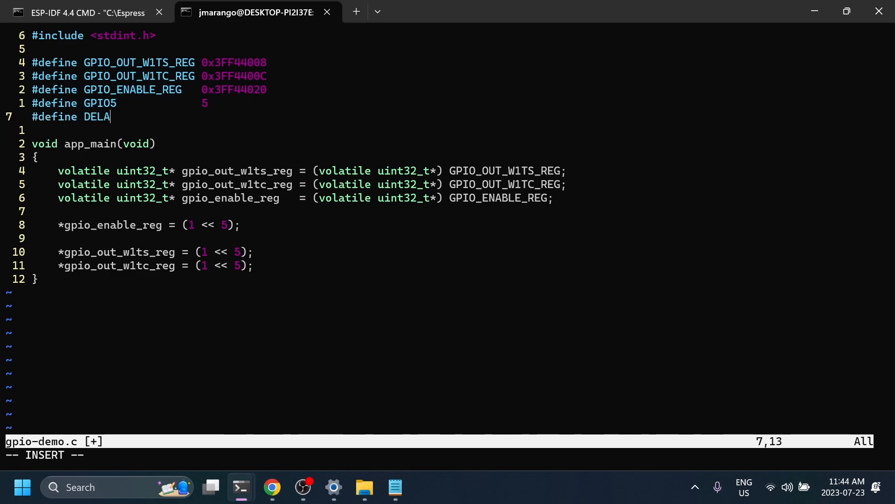
pyautogui.write('Y_MS')
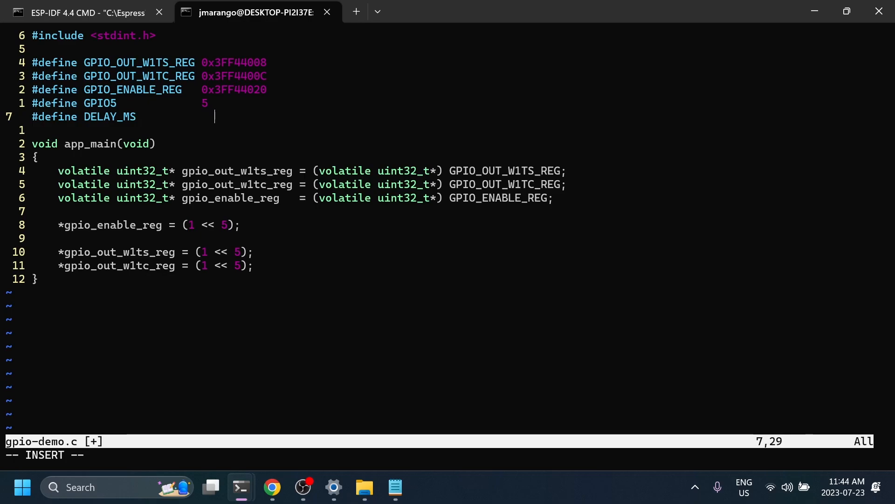
pyautogui.press('BackSpace')
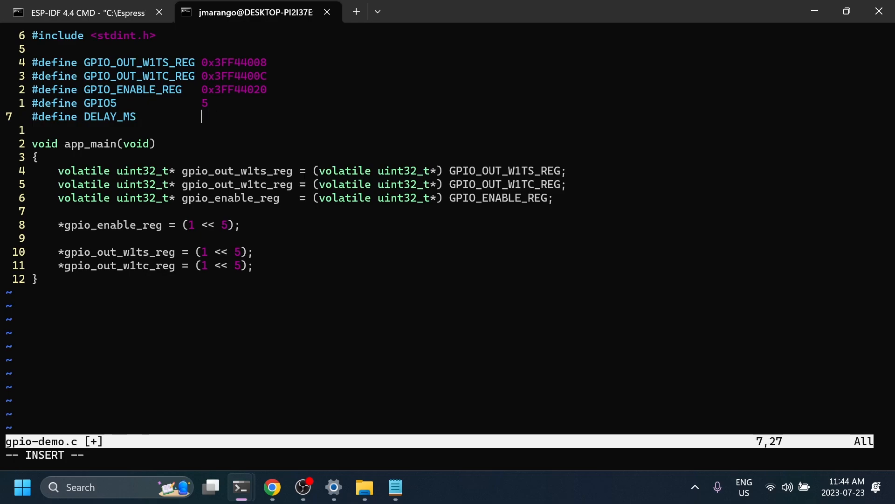
pyautogui.write('500')
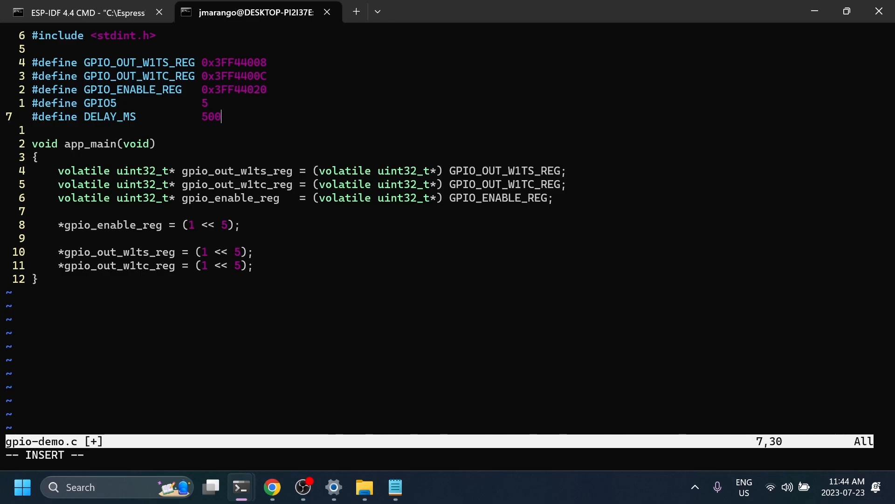
pyautogui.write(';')
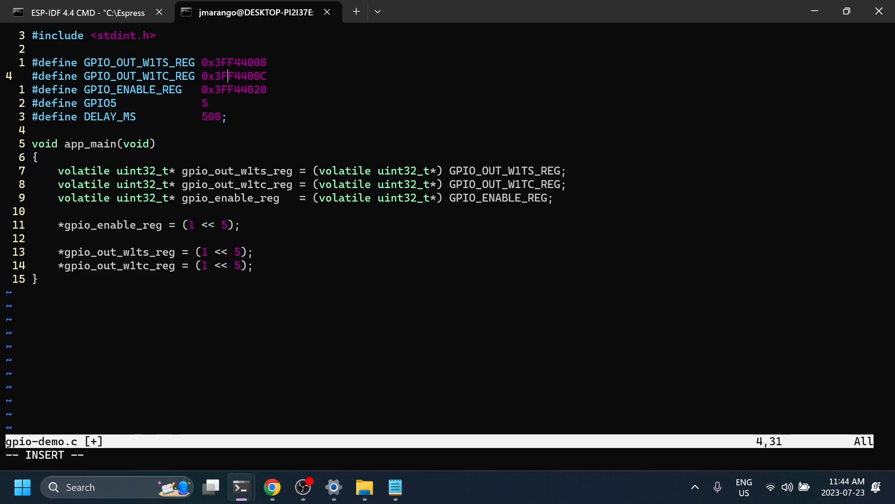
# Add #include lines for "freertos/FreeRTOS.h" and "freertos/task.h" below stdint.h
pyautogui.write('#in')
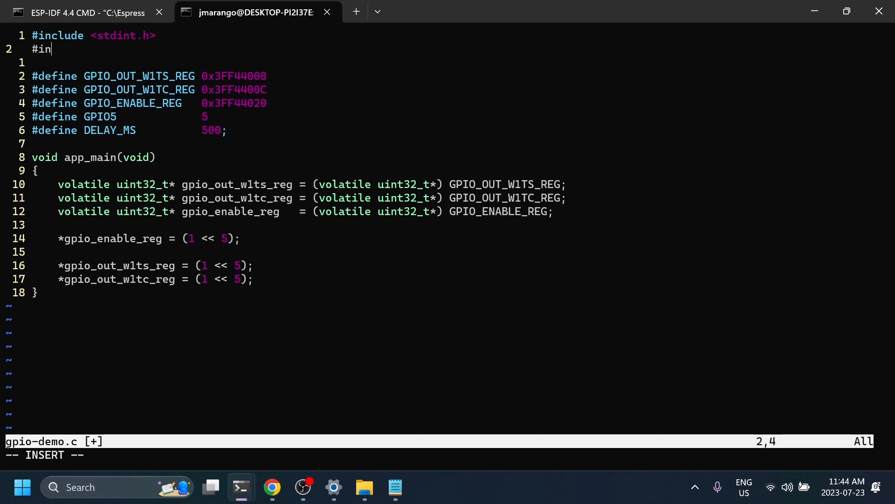
pyautogui.write('clude')
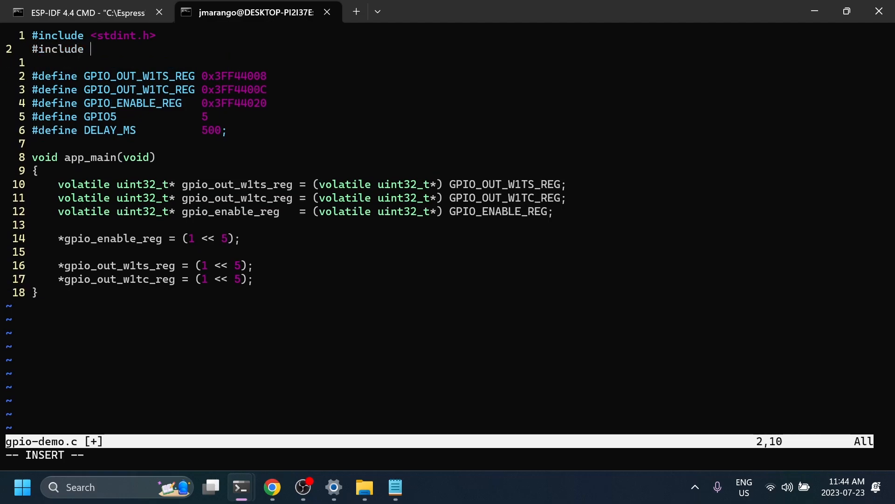
pyautogui.write('"fre')
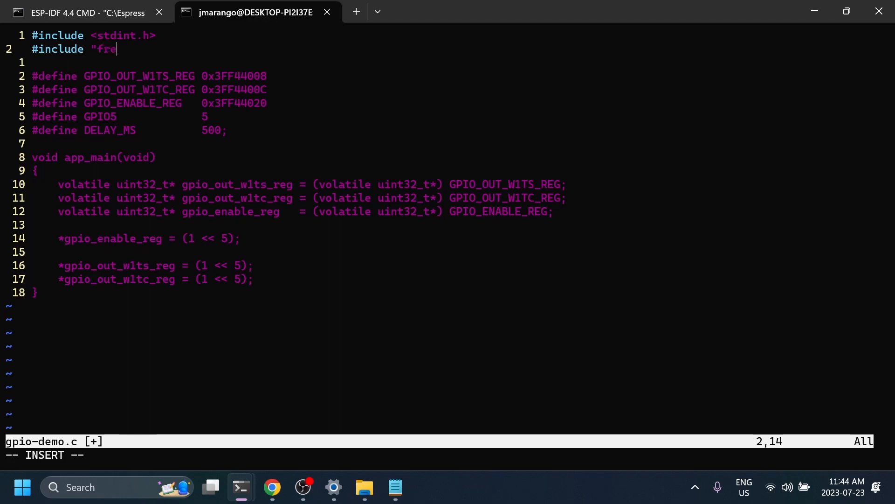
pyautogui.write('ertos/')
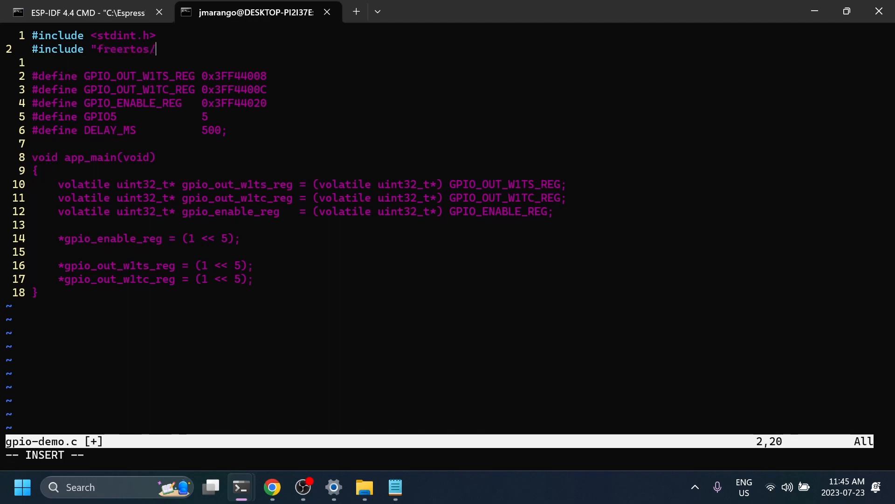
pyautogui.write('FreeRTO')
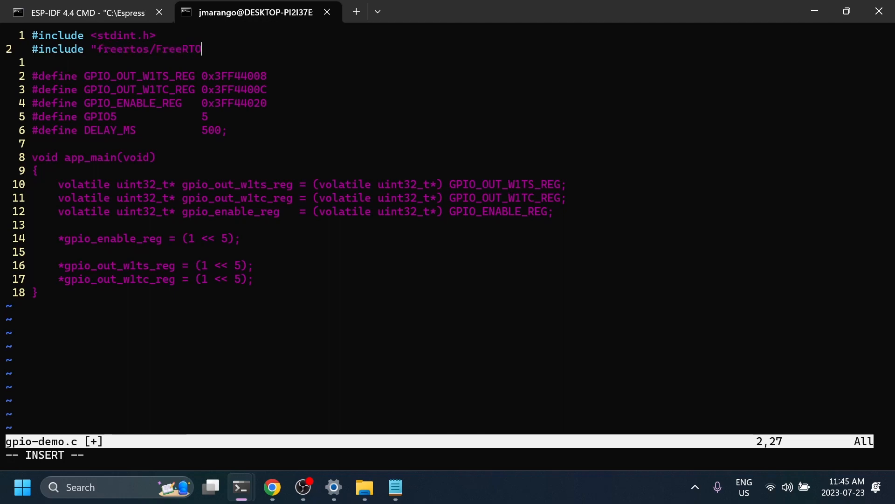
pyautogui.write('S.h"')
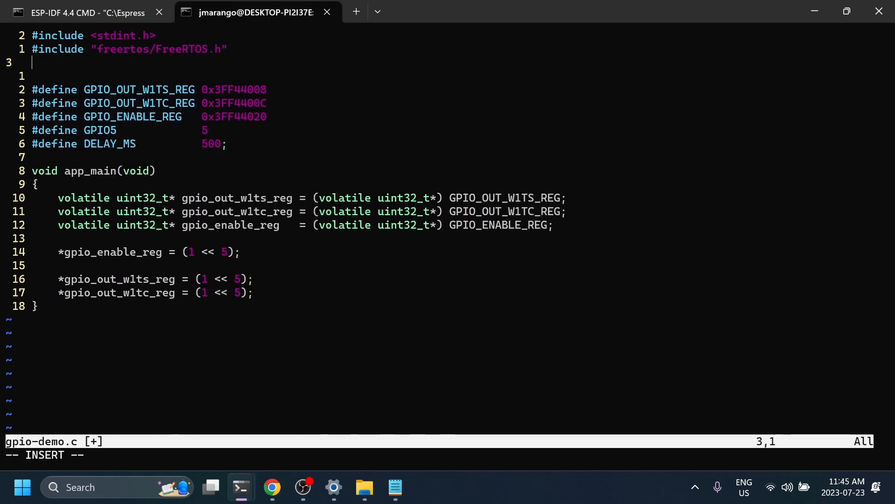
pyautogui.write('#include "')
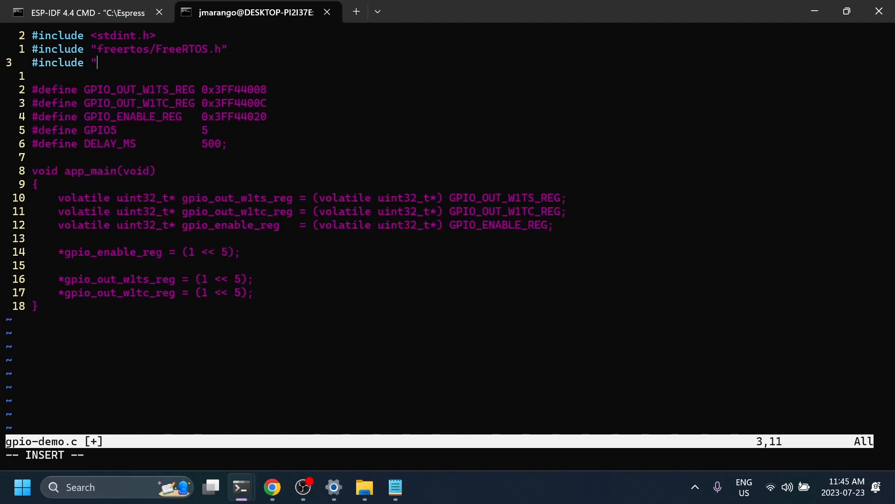
pyautogui.write('freert')
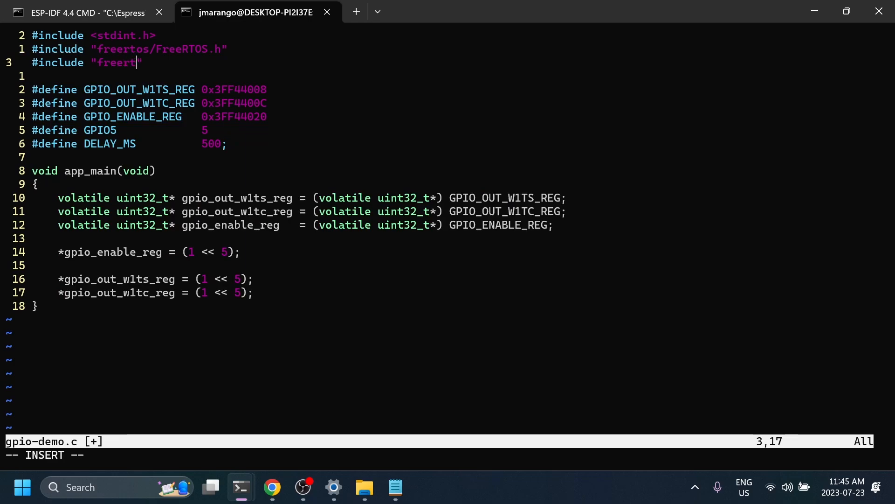
pyautogui.write('os/task')
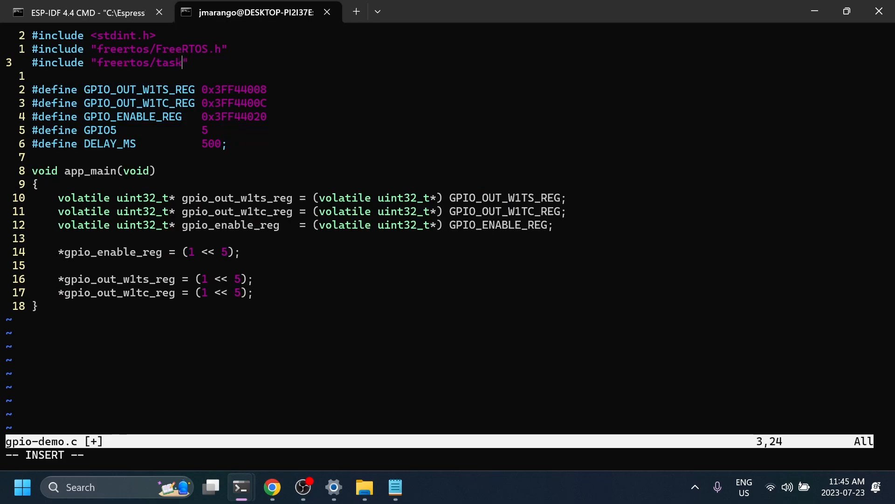
pyautogui.write('.h')
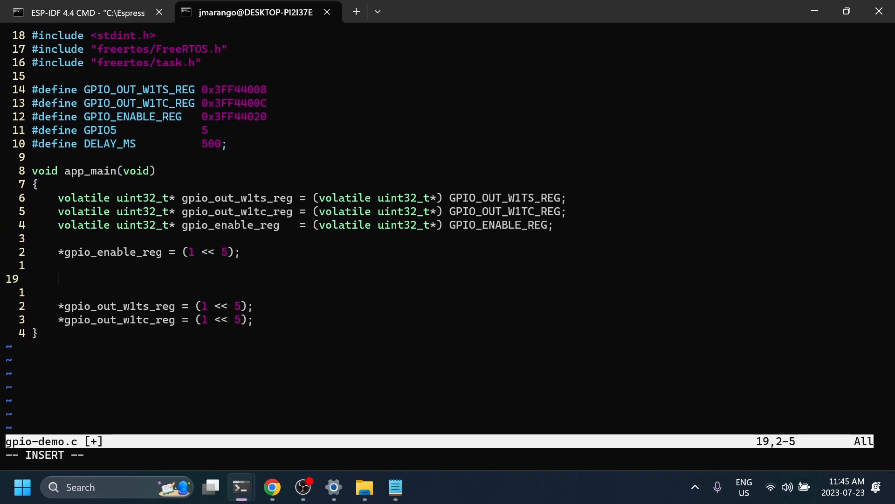
# Put the GPIO5 writes inside while(1){ } with vTaskDelay(pdMS_TO_TICKS(DELAY_MS)); after each
pyautogui.write('while(1')
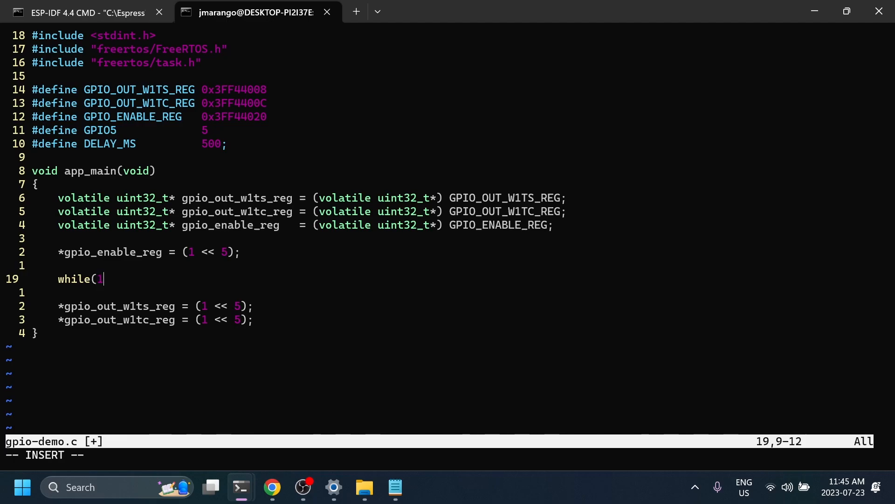
pyautogui.write('){')
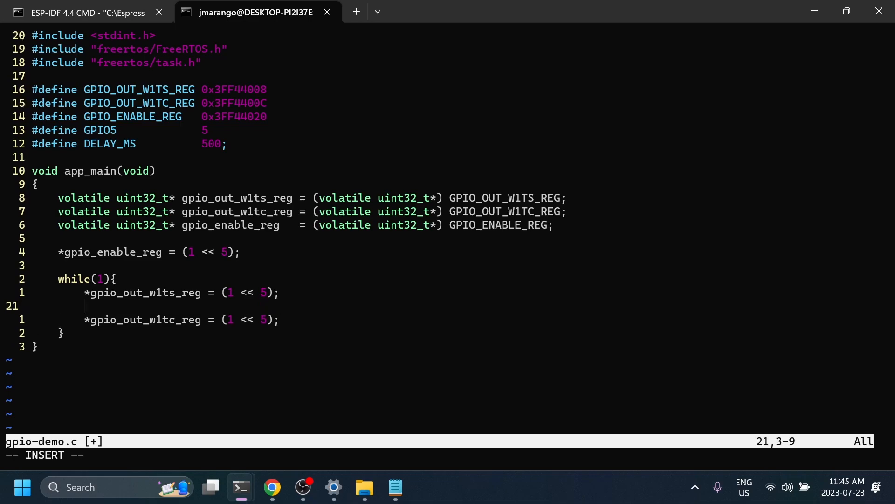
pyautogui.write('vT')
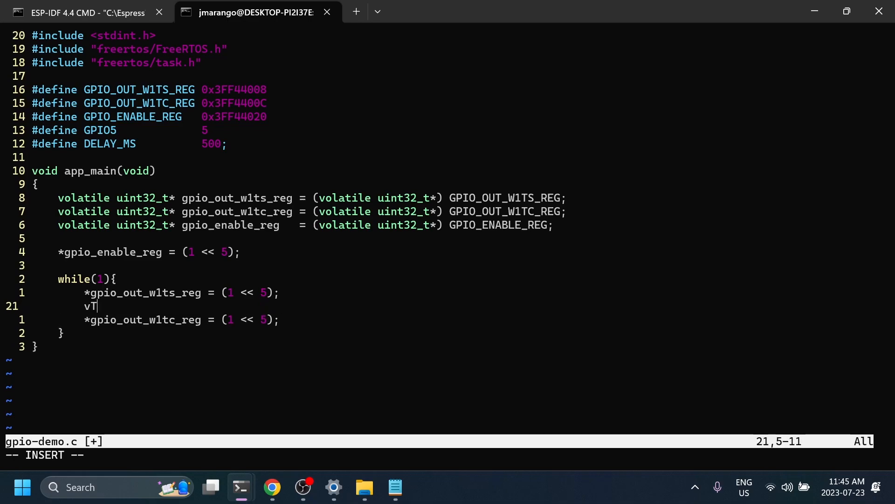
pyautogui.write('askDelay')
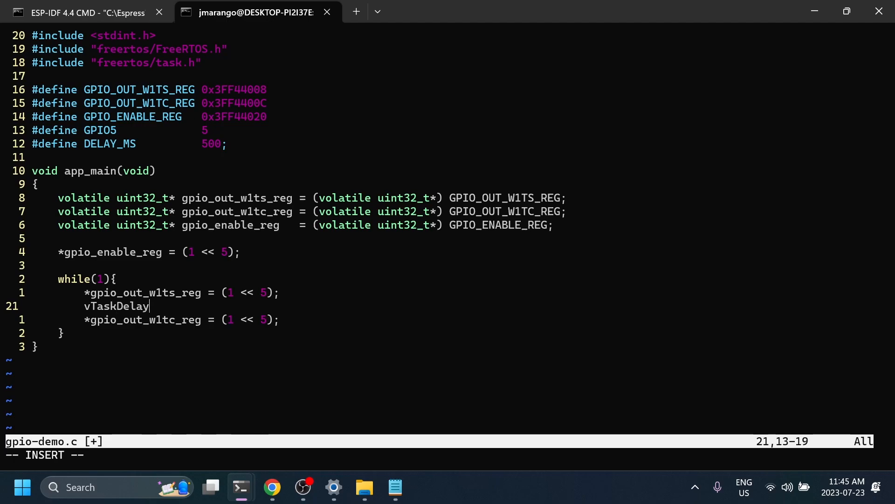
pyautogui.write('();')
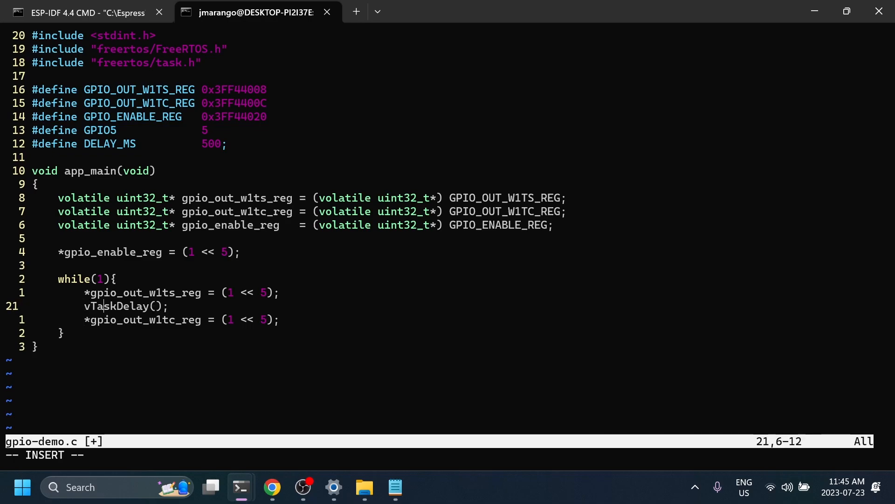
pyautogui.write('()')
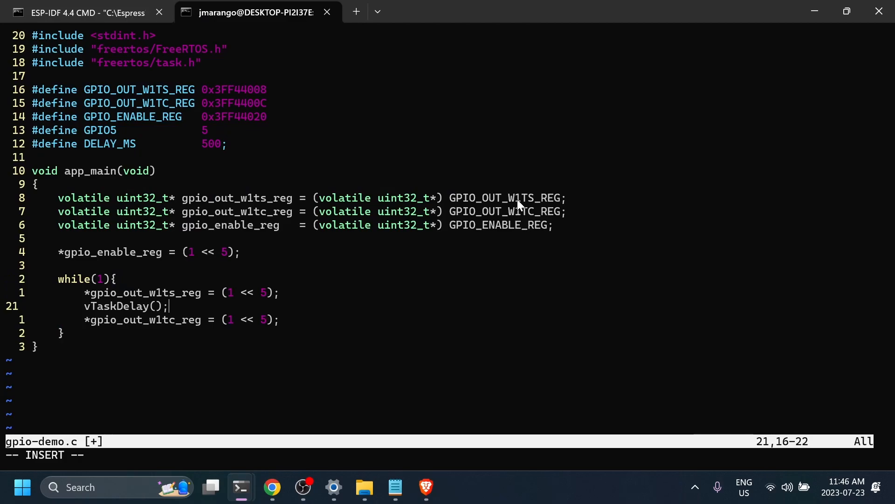
pyautogui.write('(pd')
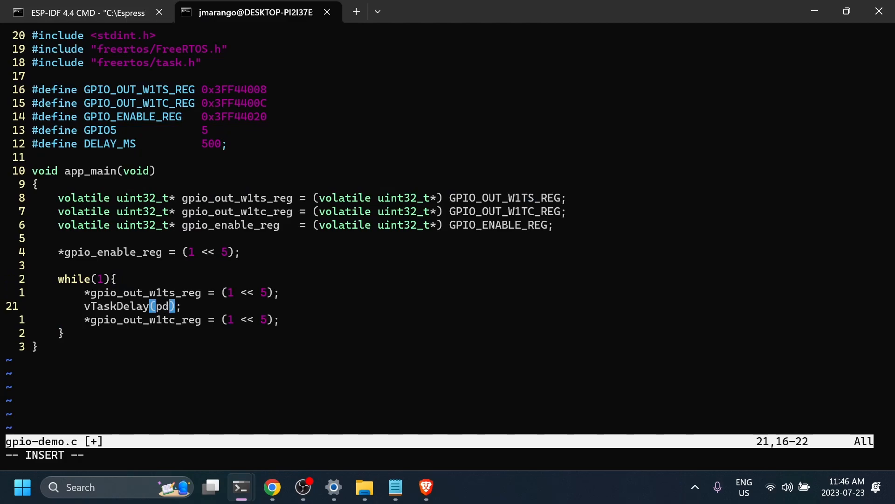
pyautogui.write('MS_')
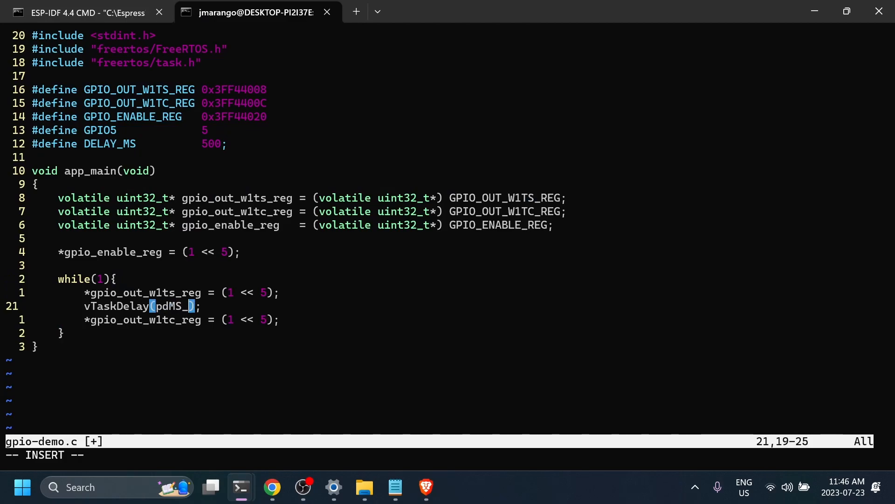
pyautogui.write('TO_TICKS(')
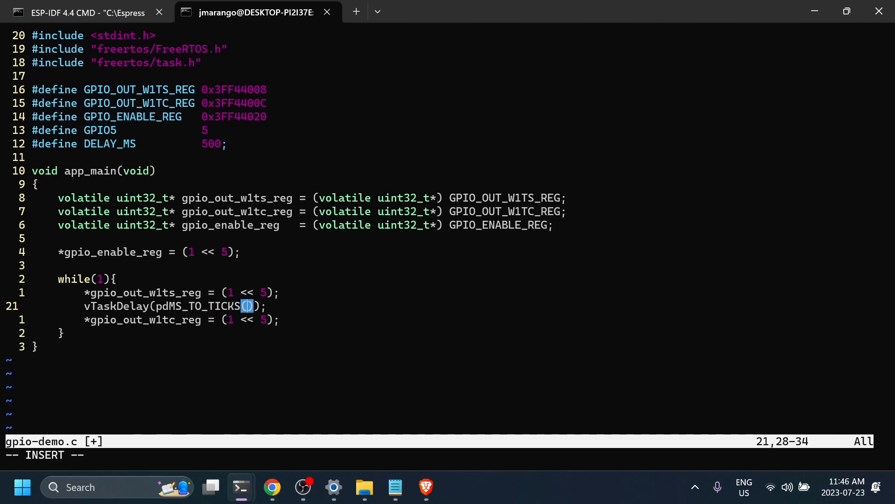
pyautogui.write('DELAY_MS')
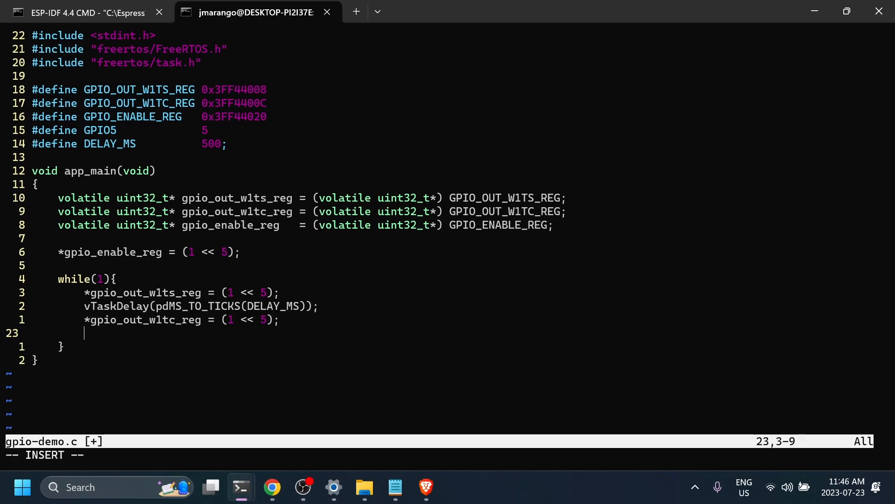
pyautogui.write('vTaskDelay(pdMS_TO_TICKS(DELAY_MS));')
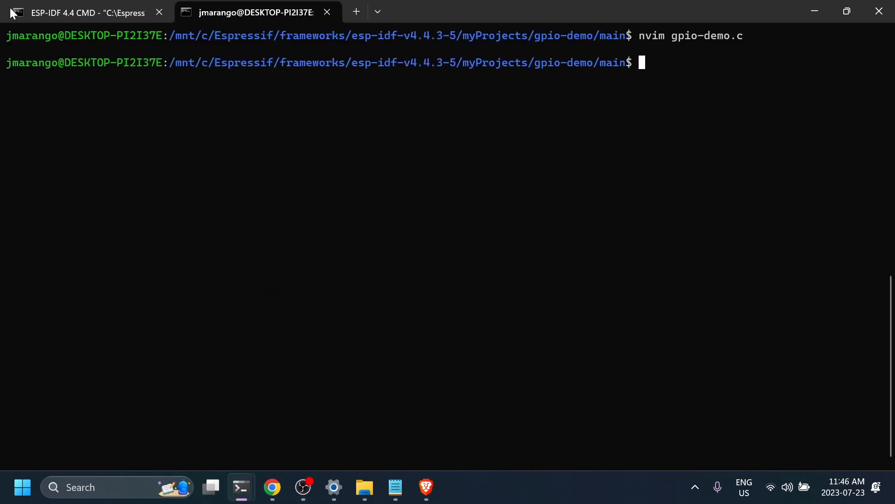
# Run idf.py build in the ESP-IDF prompt and hit the DELAY_MS semicolon error
pyautogui.click(86, 12)
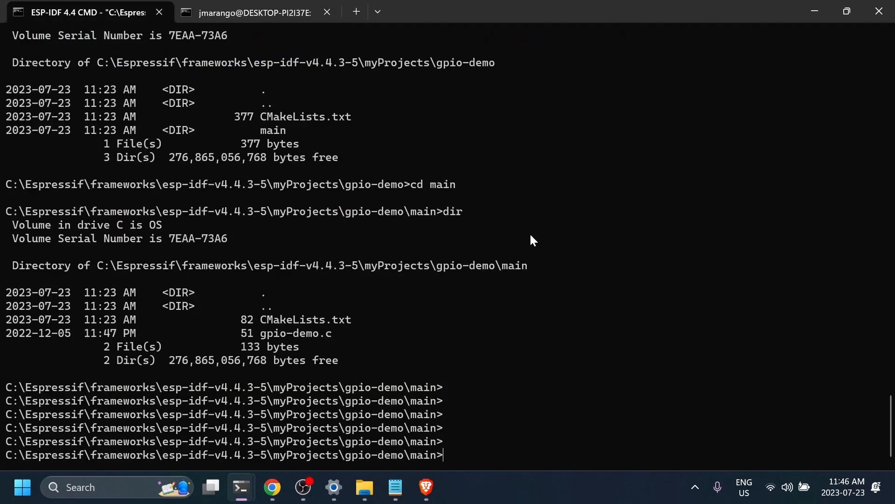
pyautogui.scroll(-3)
pyautogui.write('idf')
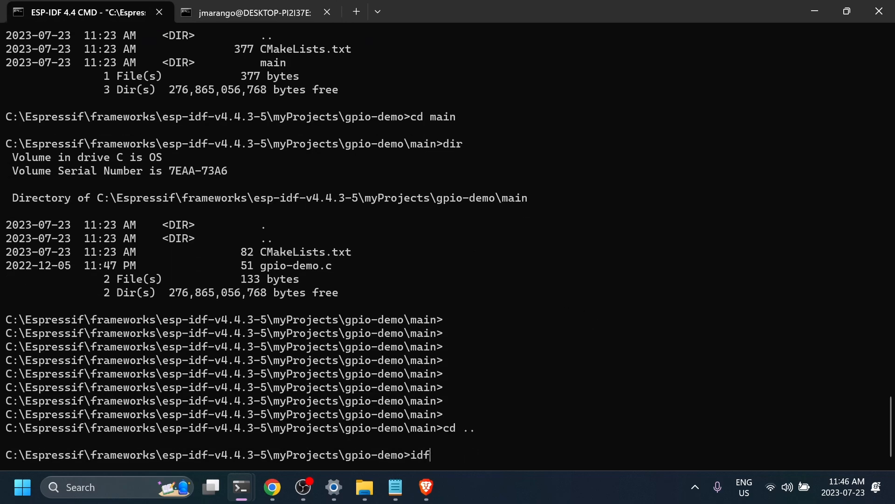
pyautogui.write('.py build')
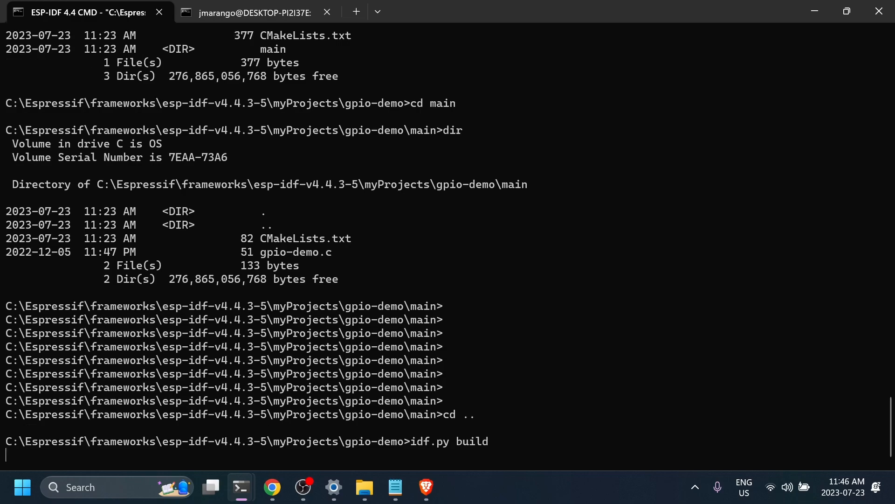
pyautogui.press('enter')
pyautogui.write('idf.py build')
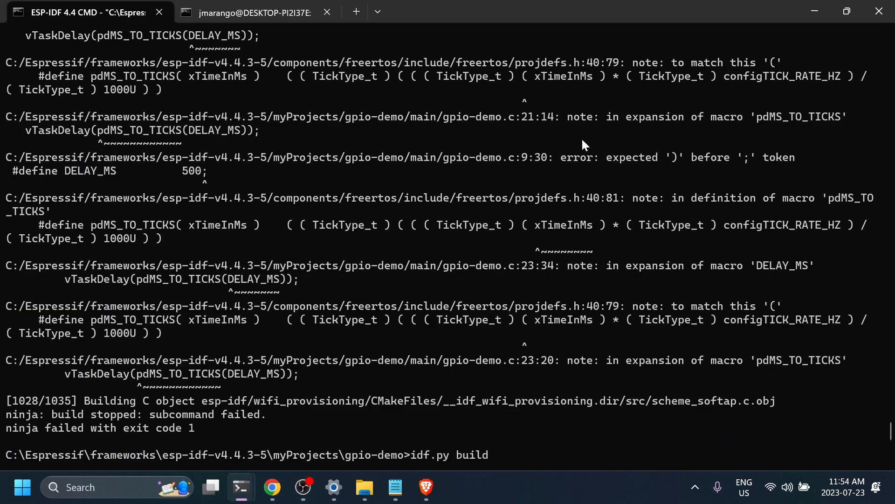
pyautogui.click(251, 11)
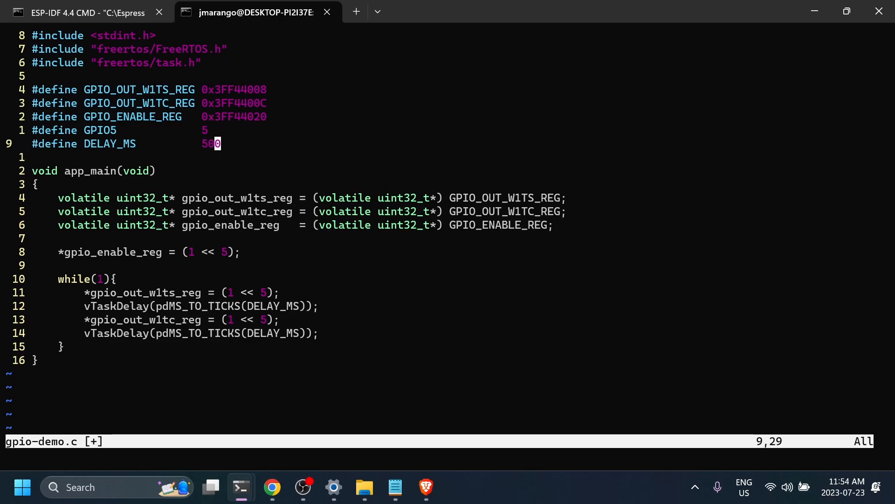
# Return to the ESP-IDF 4.4 CMD session to rebuild the project
pyautogui.click(80, 12)
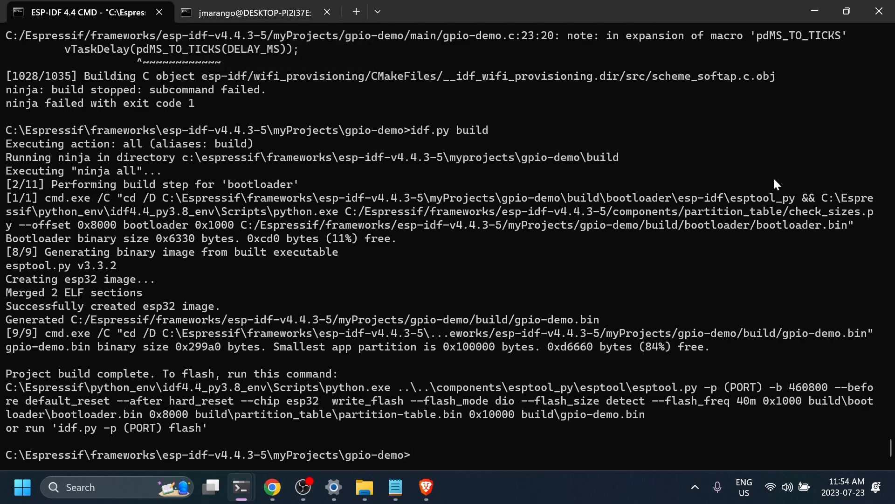
# Run idf.py -p COM3 flash monitor to flash the ESP32 and watch boot
pyautogui.write('idf.py')
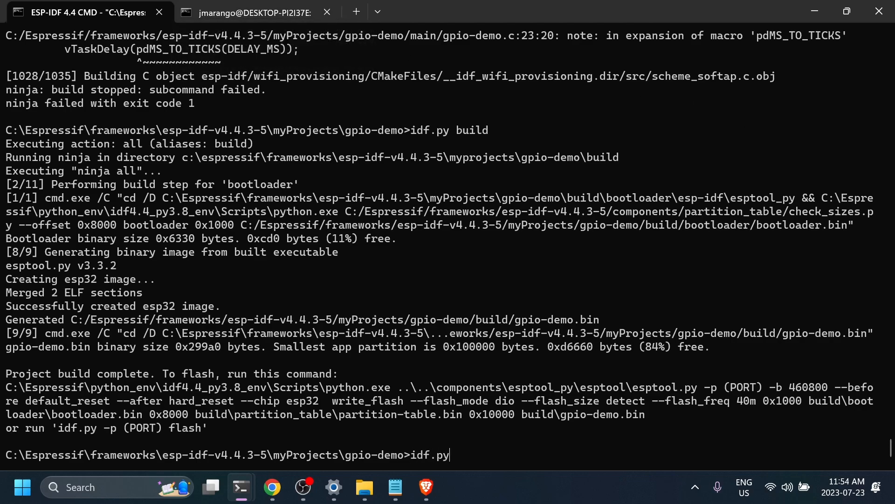
pyautogui.write('-p COM3')
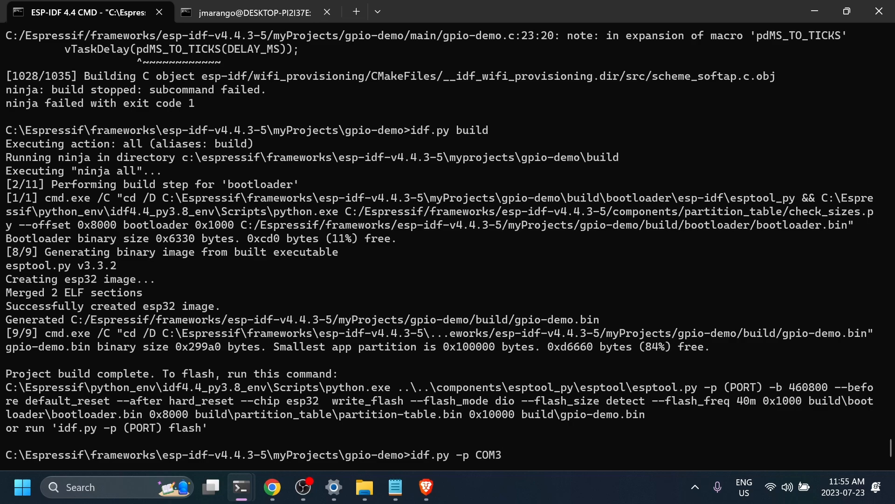
pyautogui.write('flash mo')
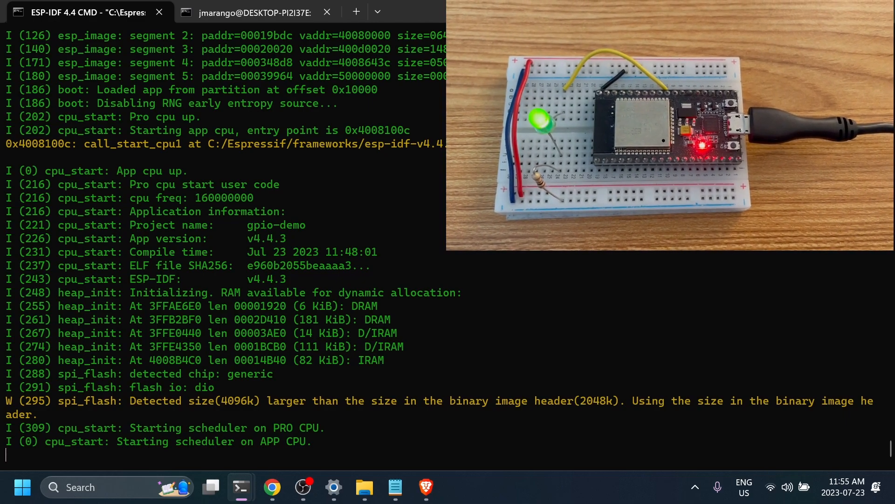
pyautogui.click(170, 8)
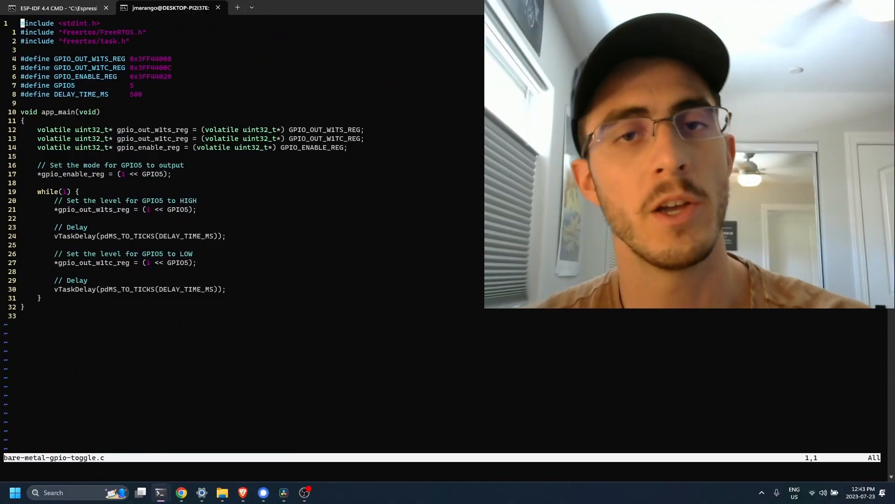